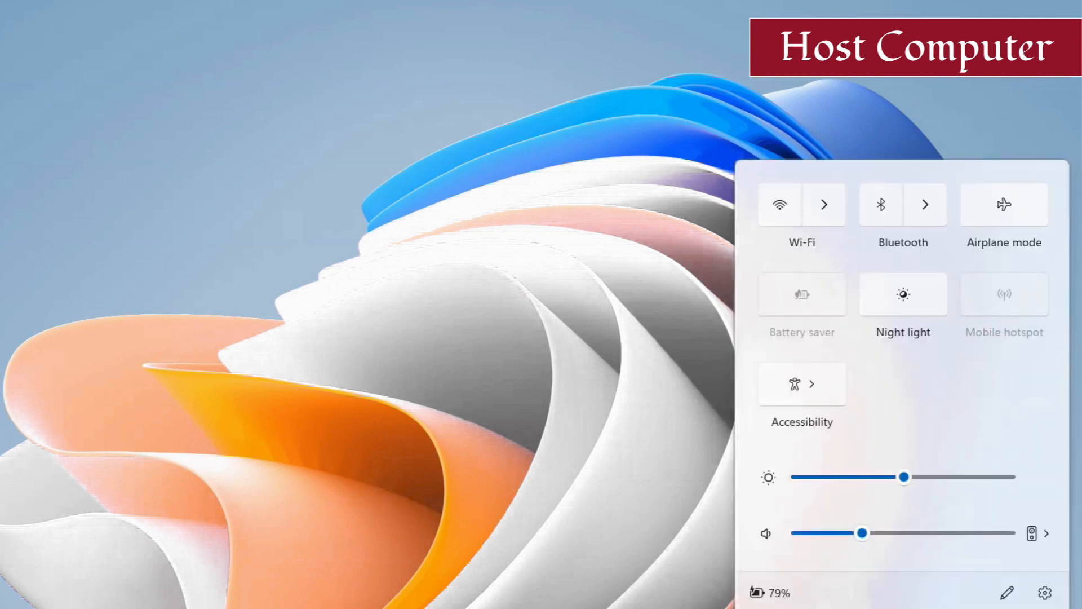
Switch Wi-Fi on from the Quick Settings network list and connect to TP-Link.
{"action": "left_click", "coordinate": [824, 204]}
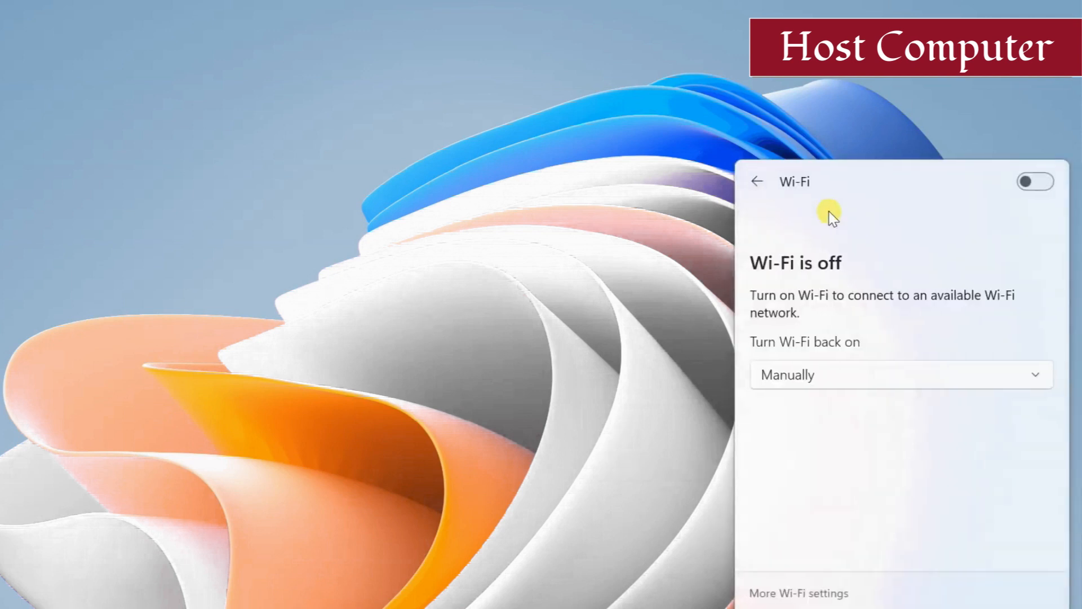
{"action": "left_click", "coordinate": [1035, 181]}
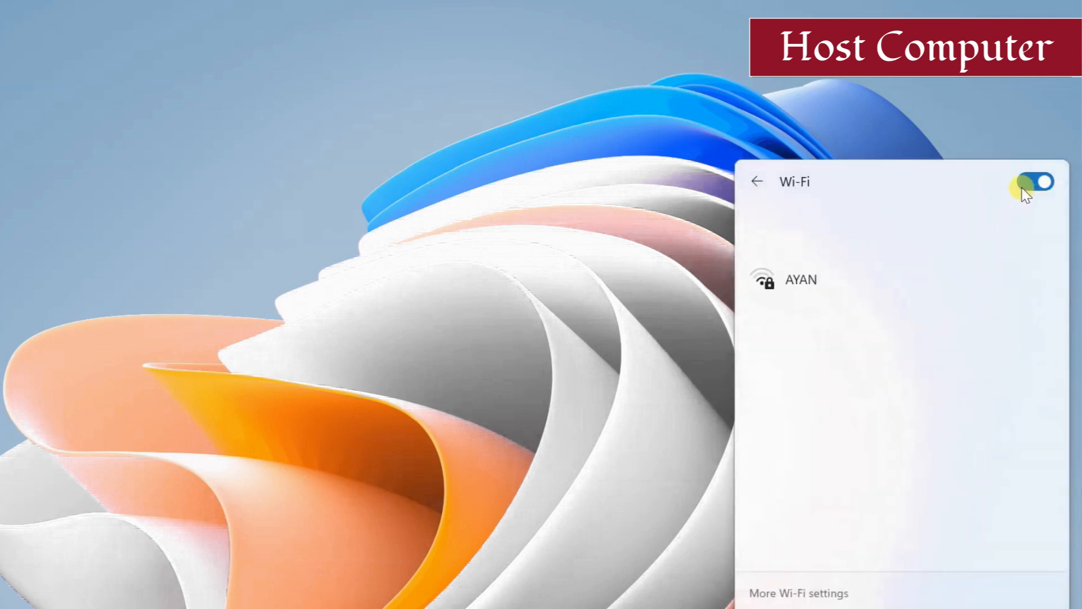
{"action": "left_click", "coordinate": [807, 230]}
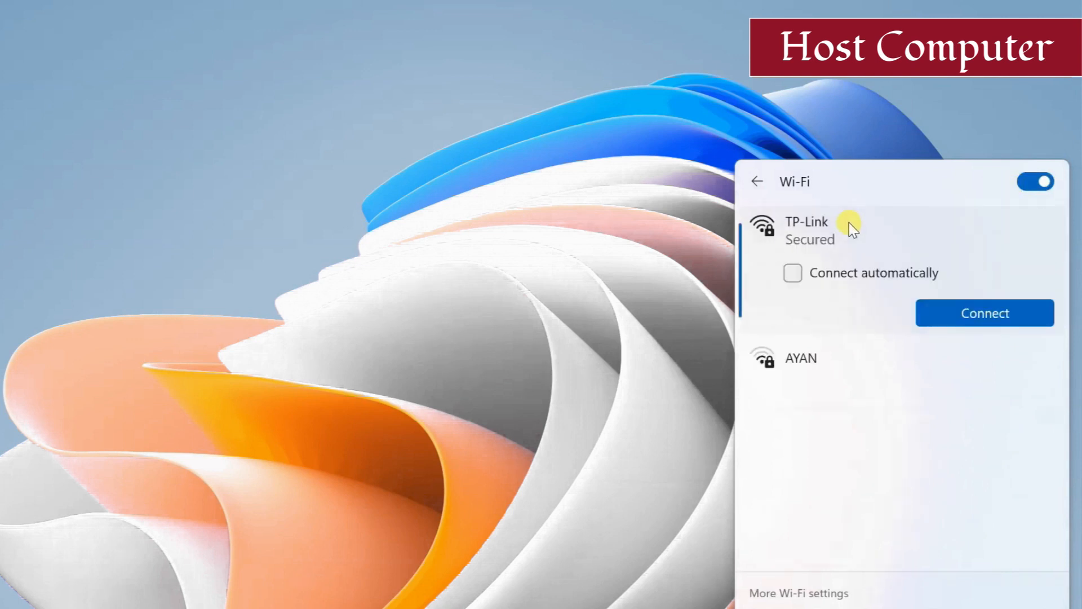
{"action": "left_click", "coordinate": [985, 313]}
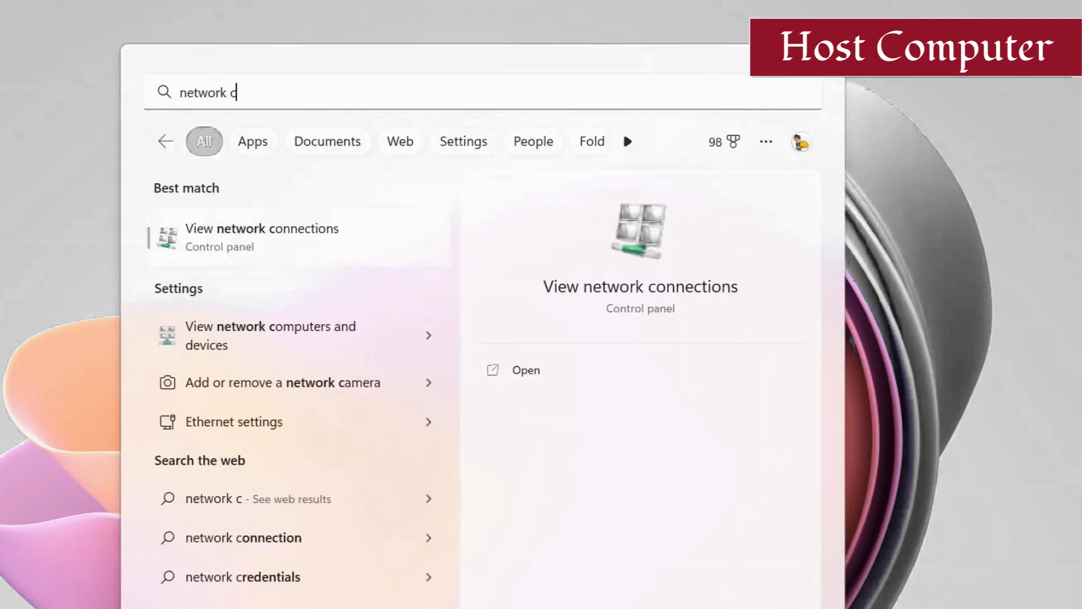
Search for 'network connections' and open View network connections.
{"action": "type", "text": "onnections"}
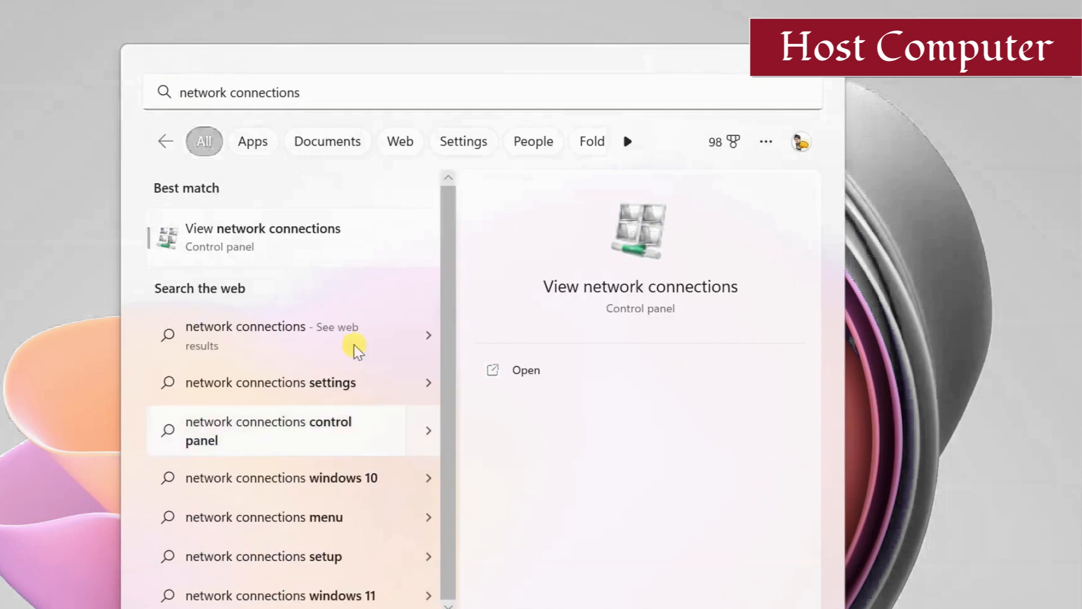
{"action": "left_click", "coordinate": [262, 237]}
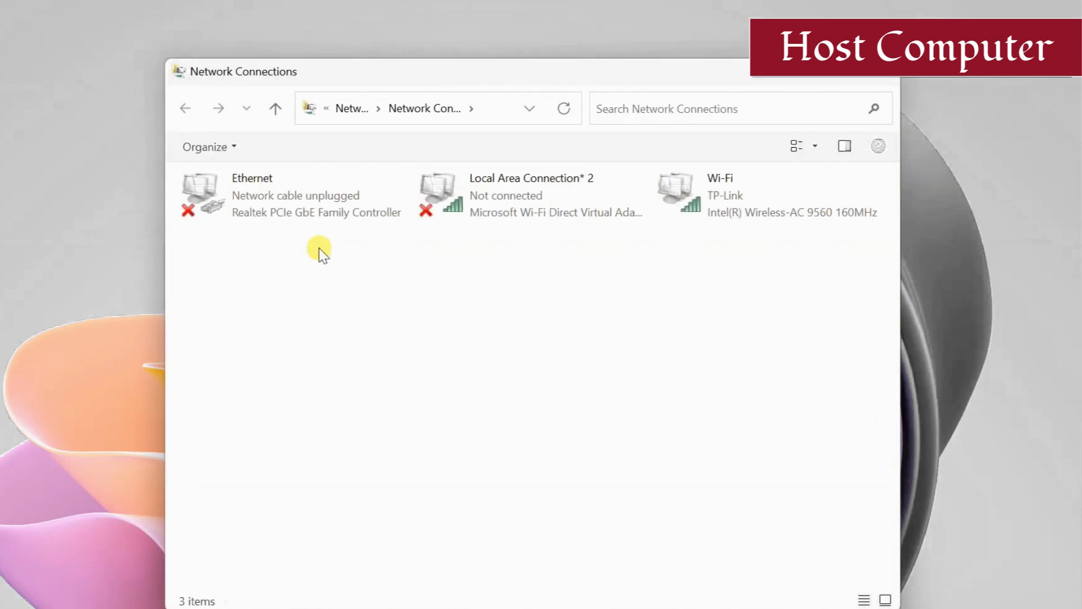
{"action": "mouse_move", "coordinate": [475, 253]}
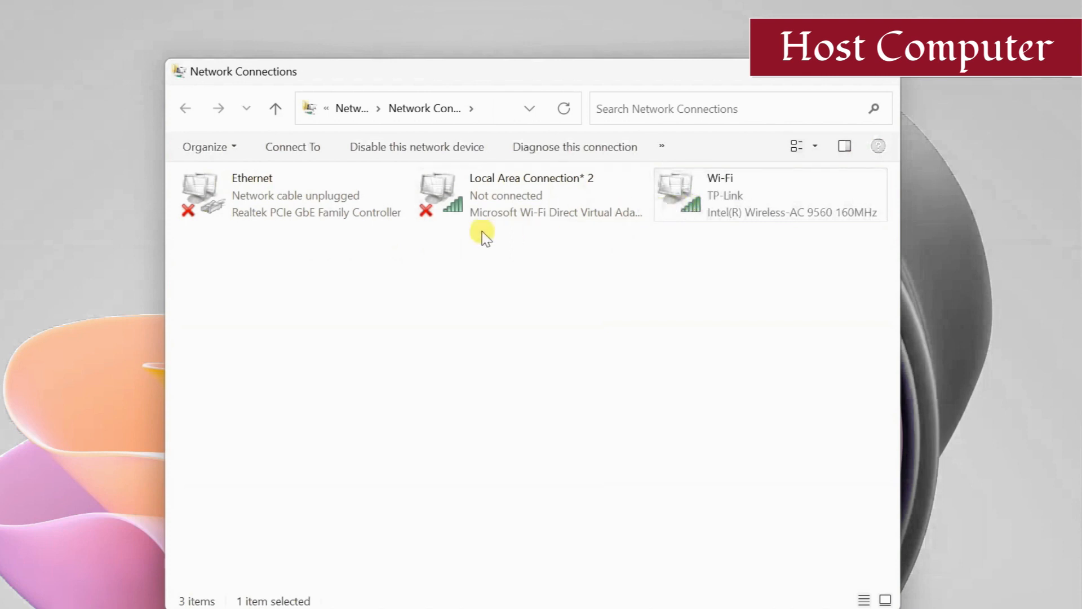
Bridge the Ethernet and Wi-Fi adapters, dismiss the error, and select Network Bridge.
{"action": "left_click", "coordinate": [290, 194]}
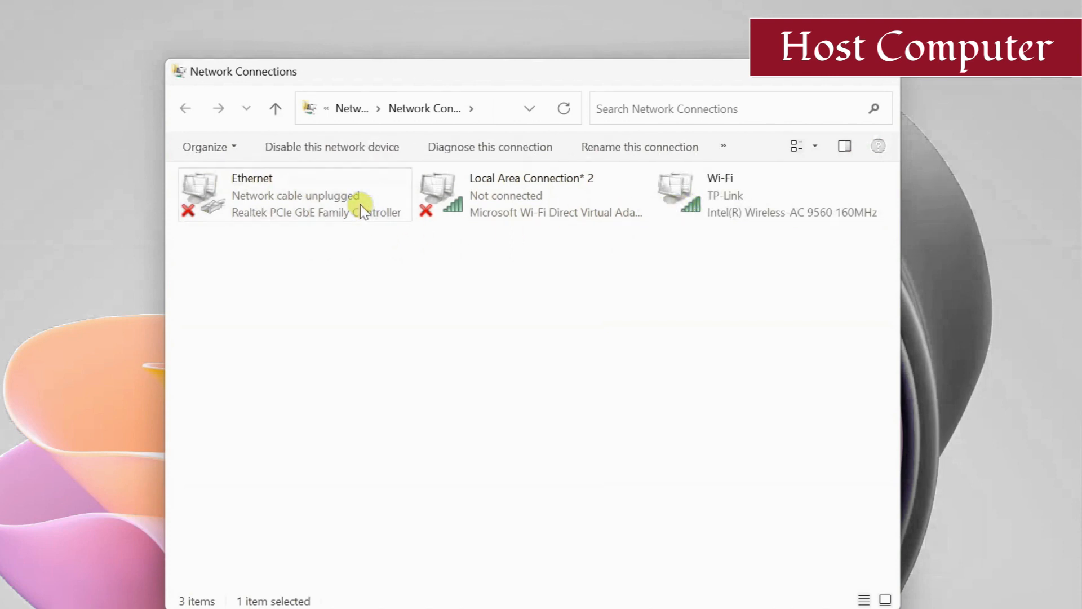
{"action": "mouse_move", "coordinate": [414, 264]}
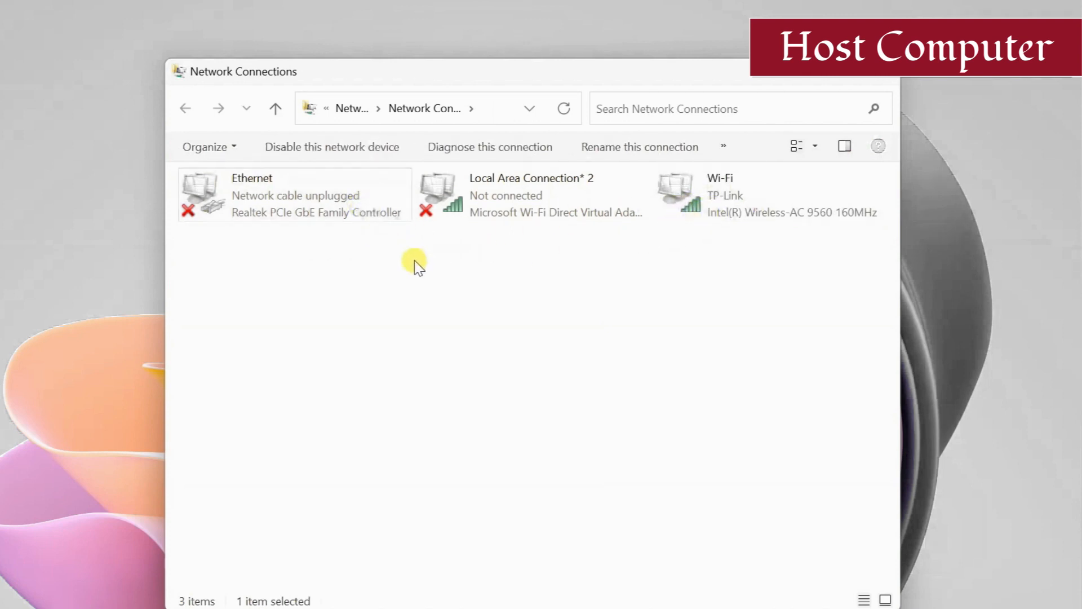
{"action": "left_click", "coordinate": [417, 283]}
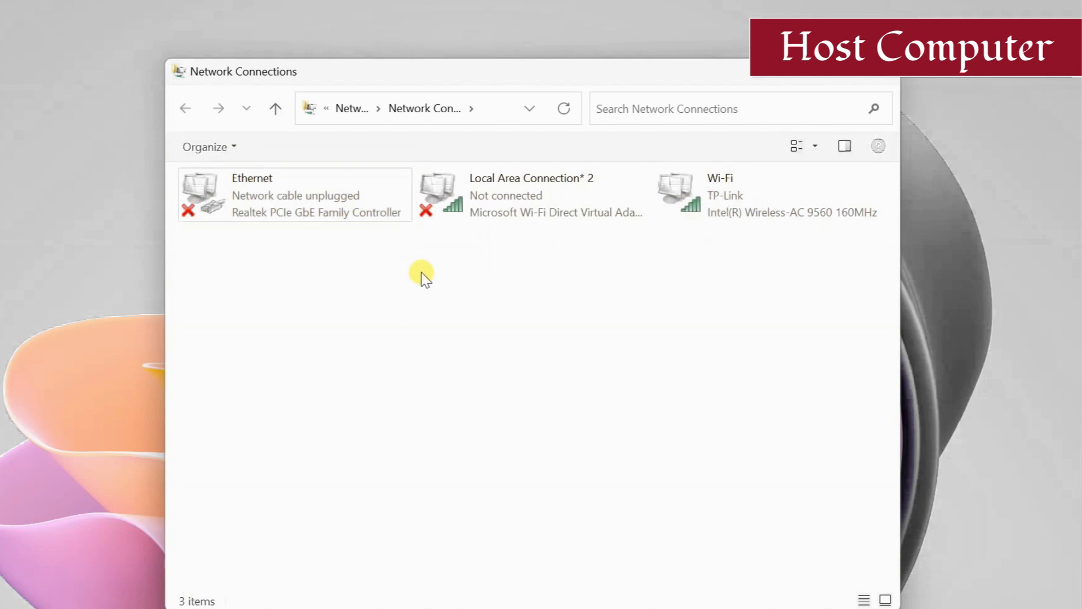
{"action": "left_click", "coordinate": [683, 195]}
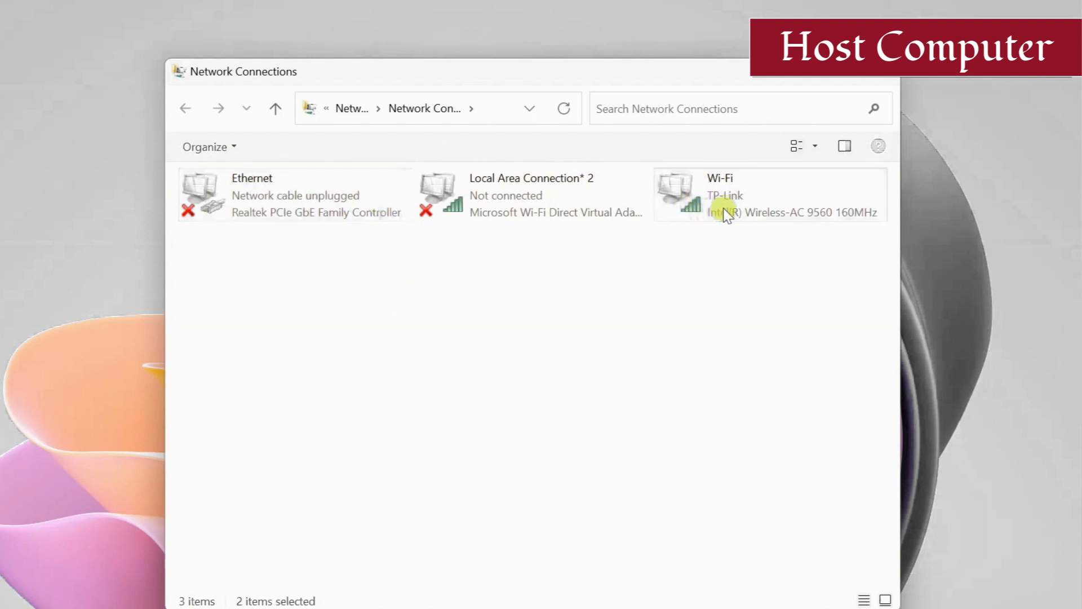
{"action": "right_click", "coordinate": [721, 207]}
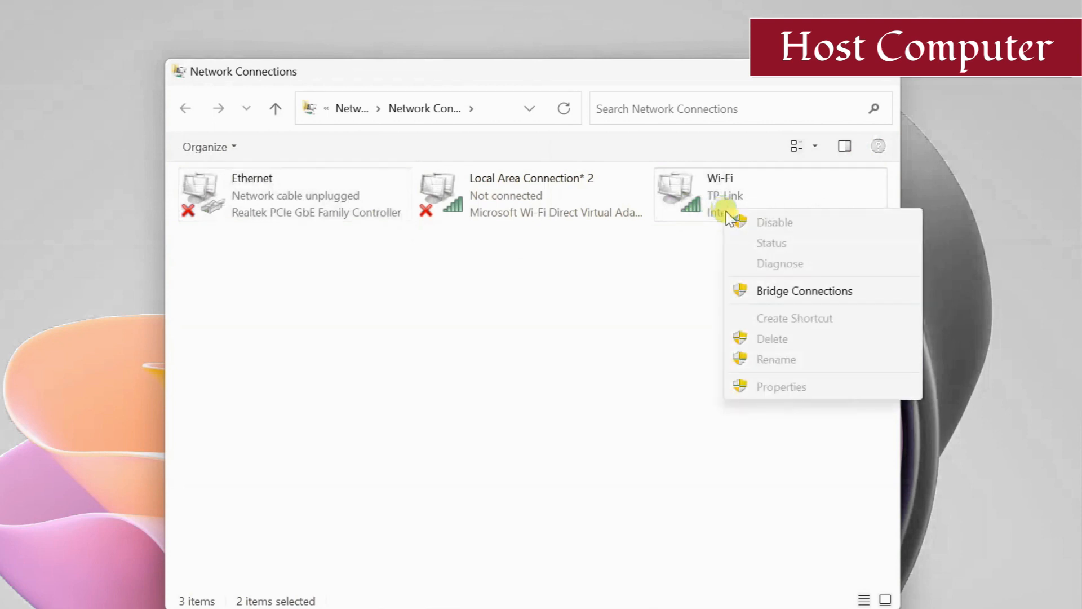
{"action": "left_click", "coordinate": [805, 291]}
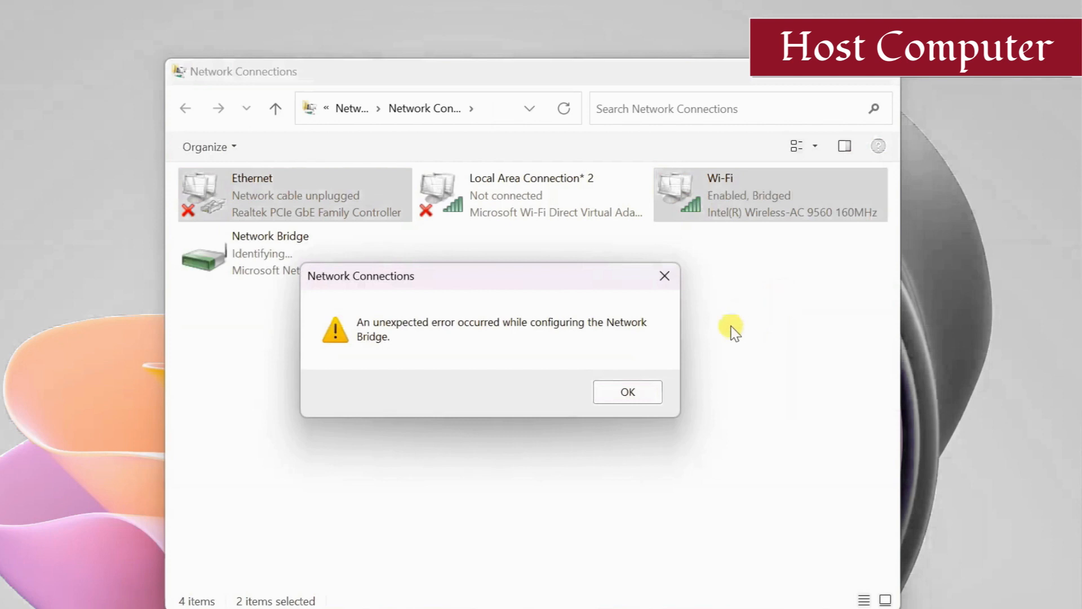
{"action": "left_click", "coordinate": [627, 391]}
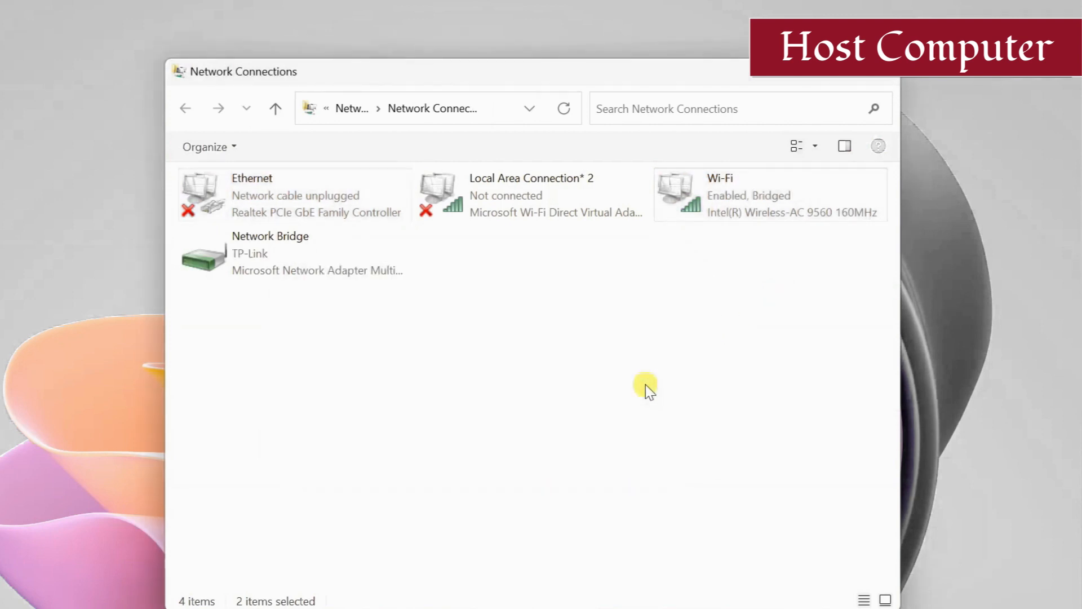
{"action": "left_click", "coordinate": [293, 253]}
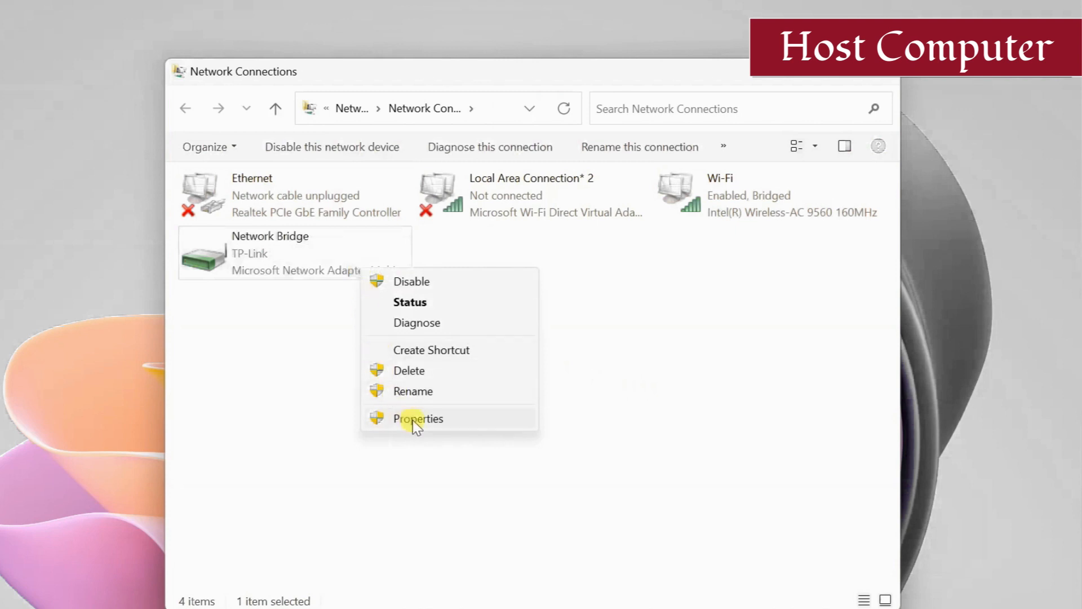
In Network Bridge properties, tick Ethernet under Adapters and apply with OK.
{"action": "left_click", "coordinate": [418, 418]}
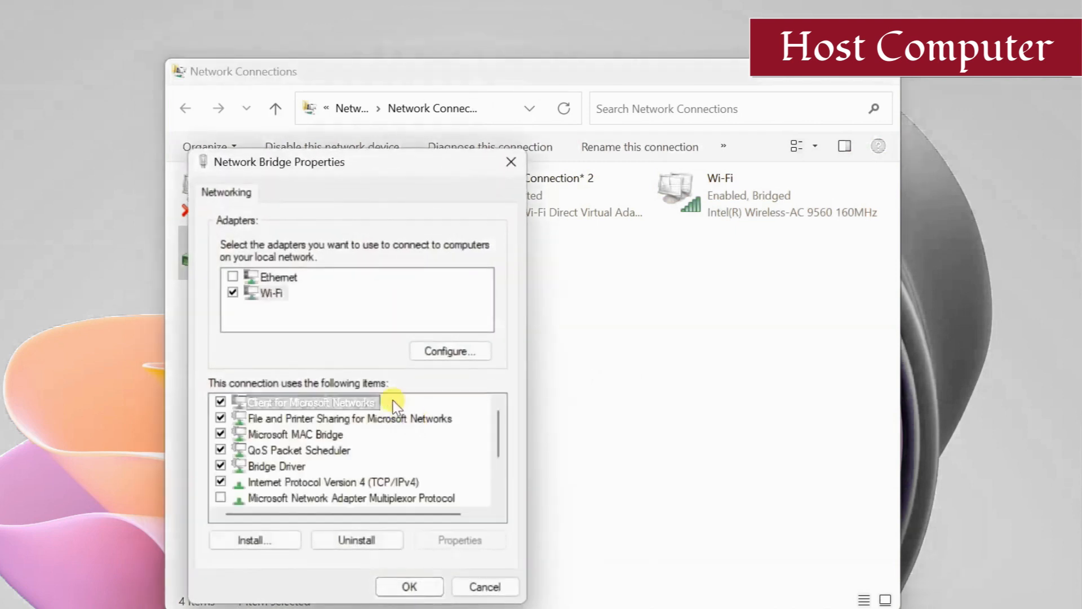
{"action": "left_click", "coordinate": [233, 276]}
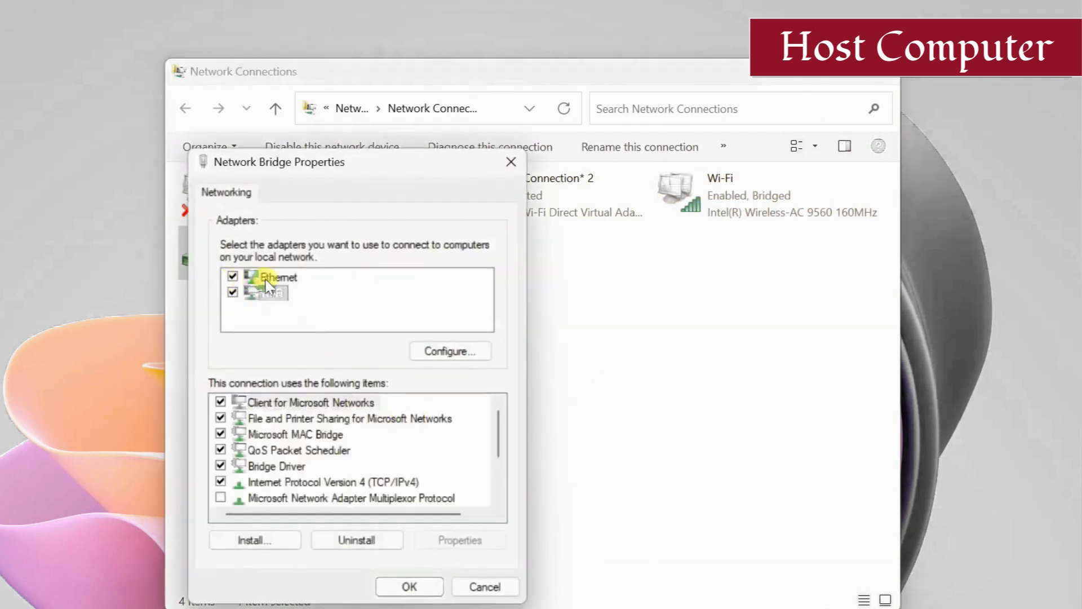
{"action": "left_click", "coordinate": [266, 292]}
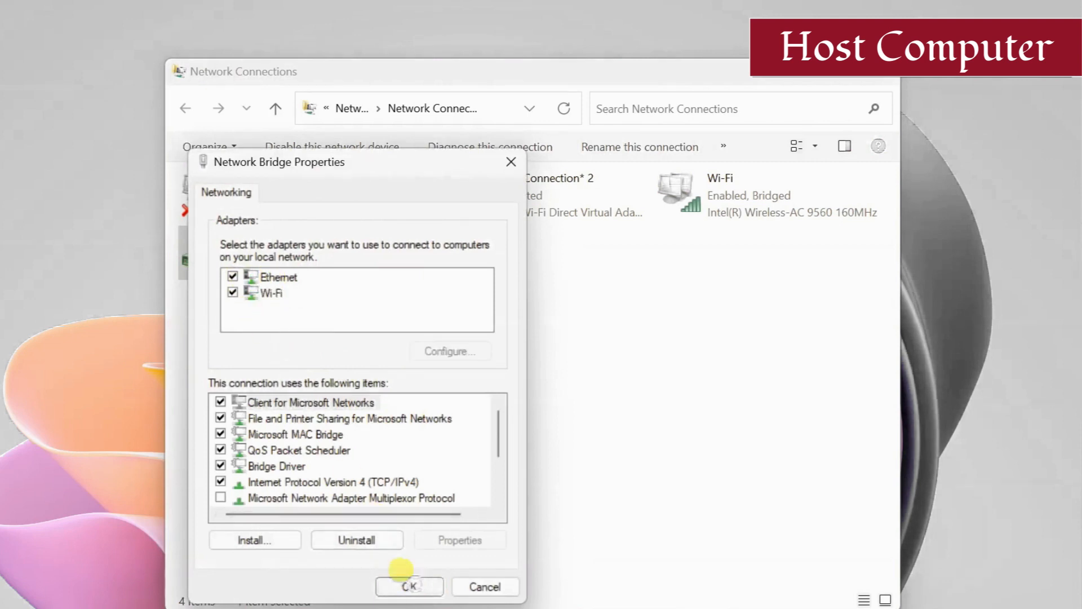
{"action": "left_click", "coordinate": [409, 586]}
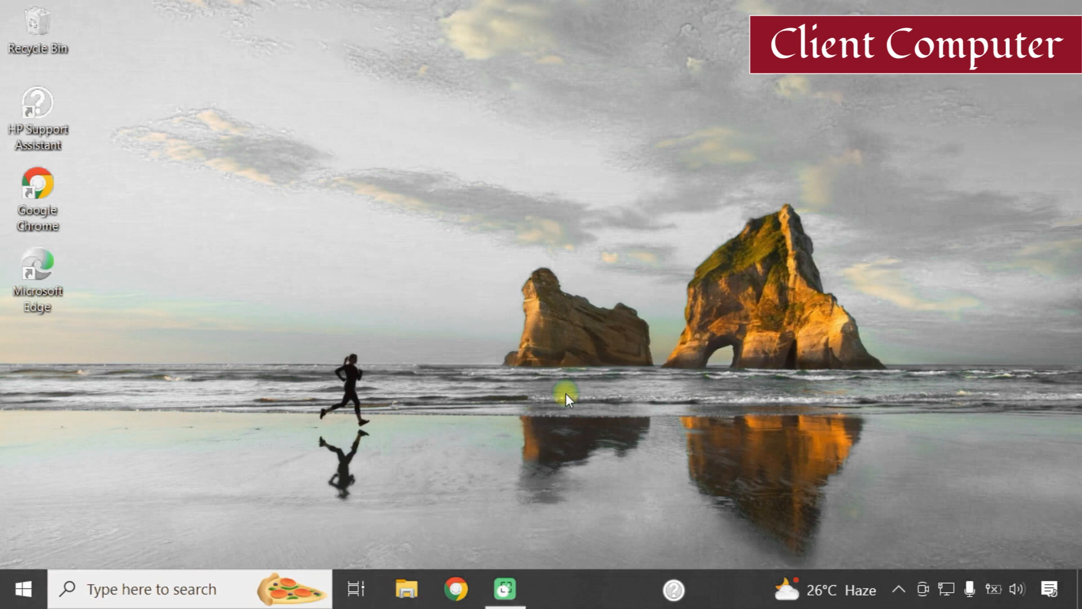
{"action": "mouse_move", "coordinate": [944, 590]}
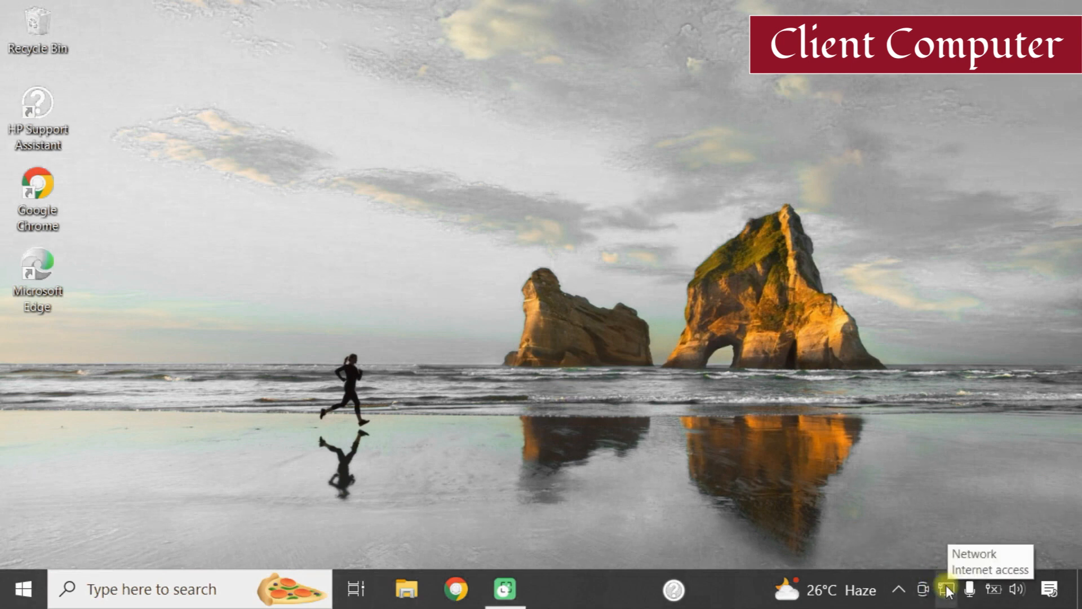
On the client PC, check the wired connection status and open YouTube.
{"action": "left_click", "coordinate": [946, 589]}
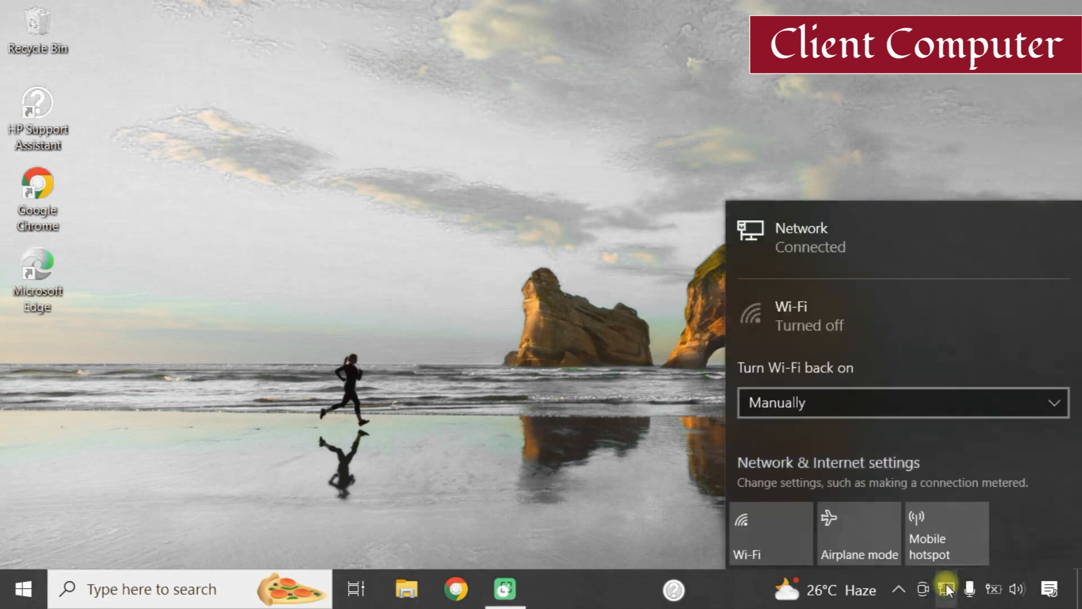
{"action": "mouse_move", "coordinate": [835, 246]}
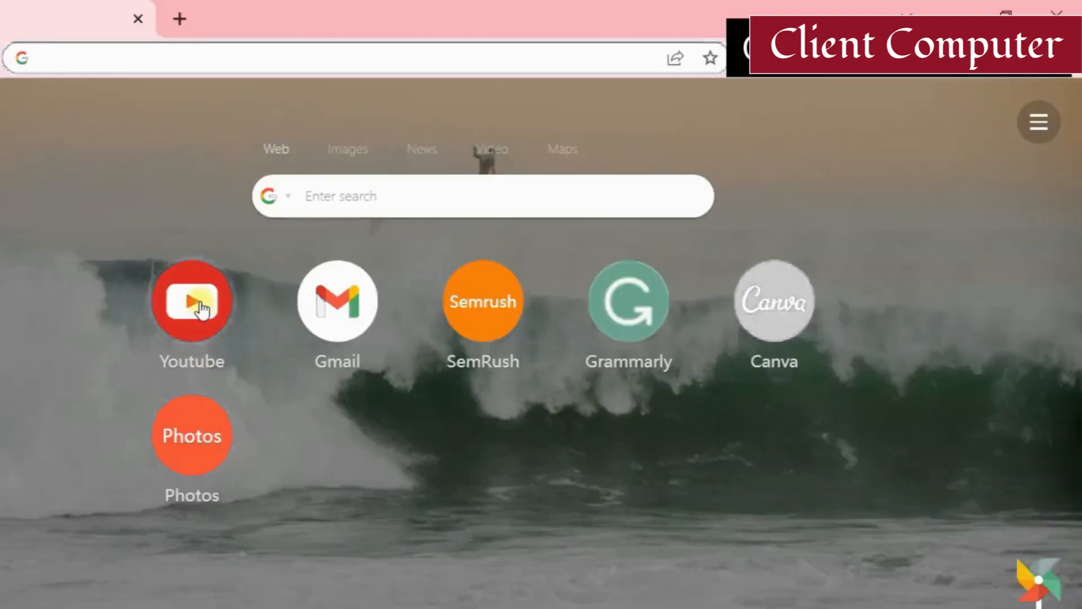
{"action": "left_click", "coordinate": [191, 300]}
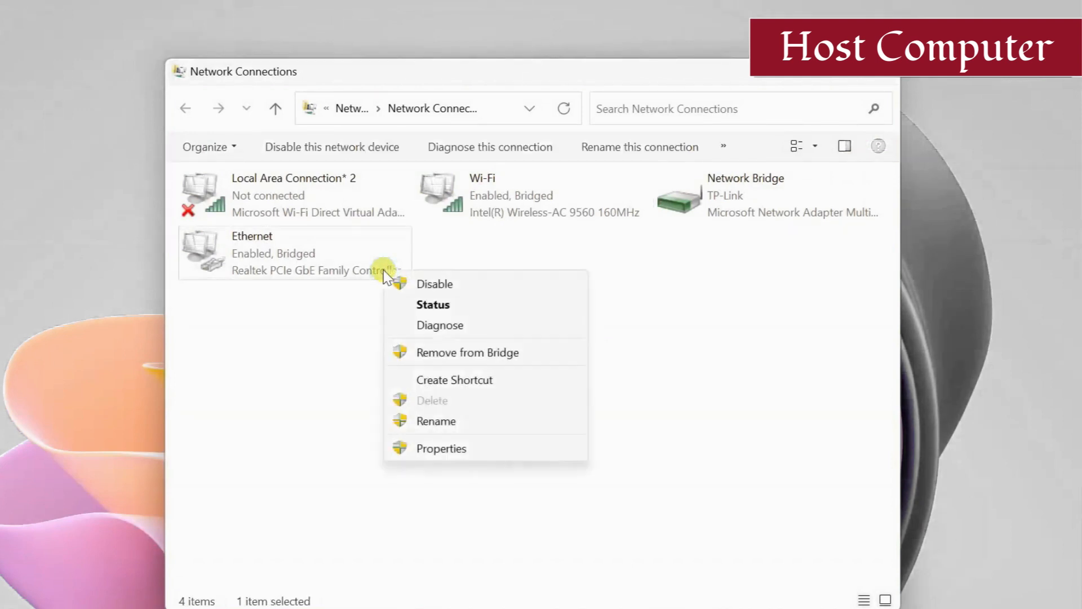
Remove Ethernet and then Wi-Fi from the Network Bridge.
{"action": "left_click", "coordinate": [468, 352]}
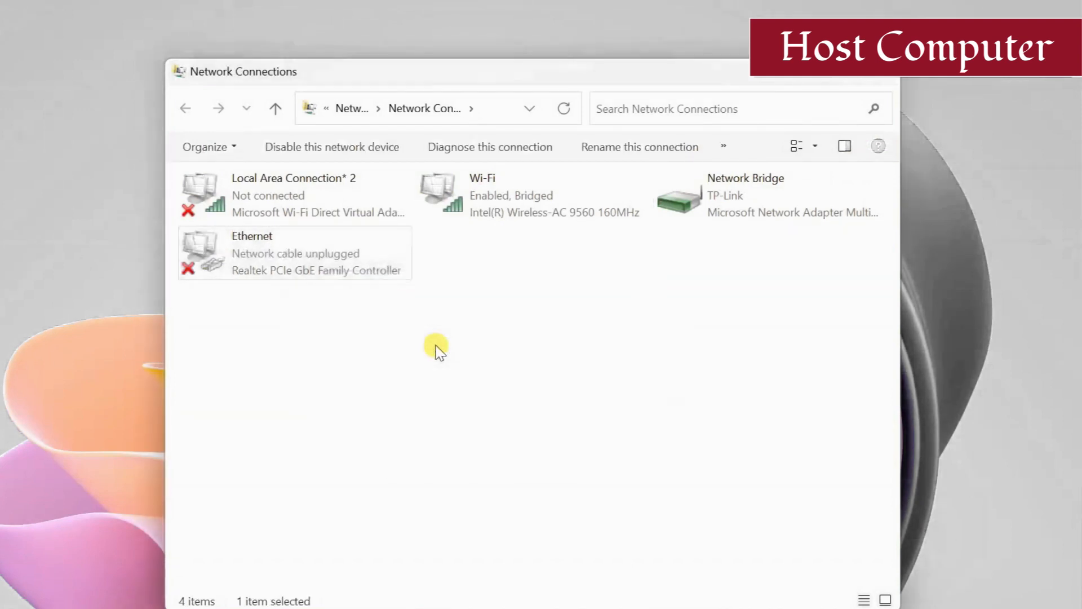
{"action": "right_click", "coordinate": [538, 194]}
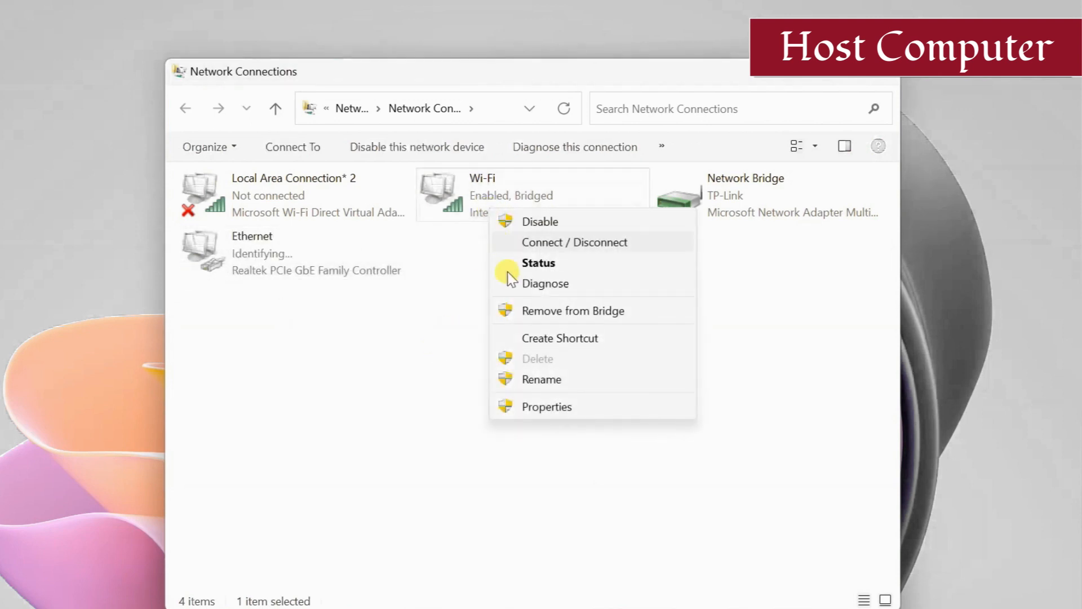
{"action": "left_click", "coordinate": [571, 310]}
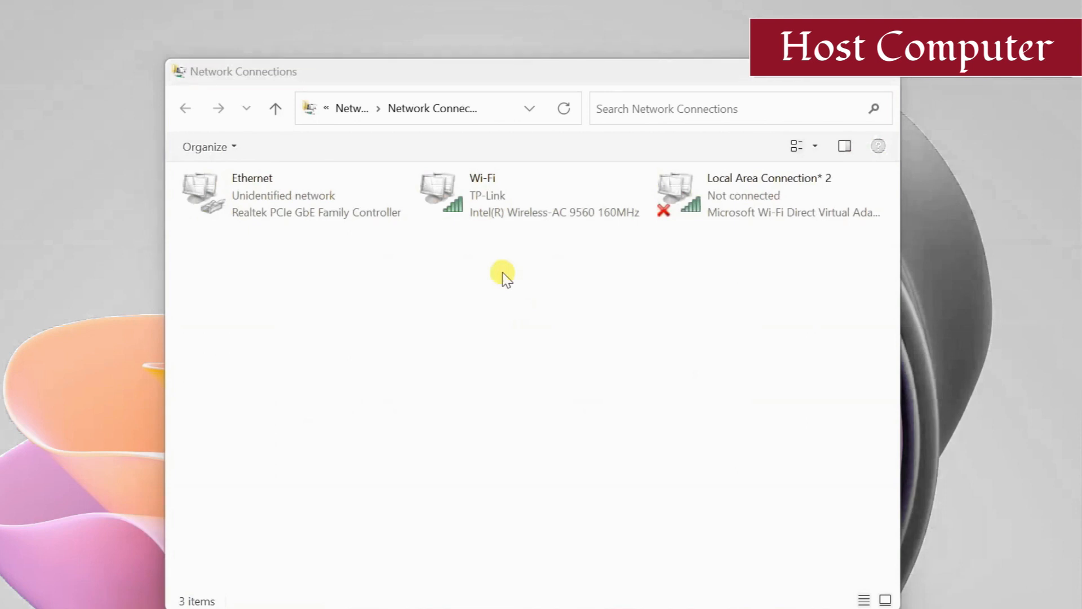
{"action": "mouse_move", "coordinate": [507, 249]}
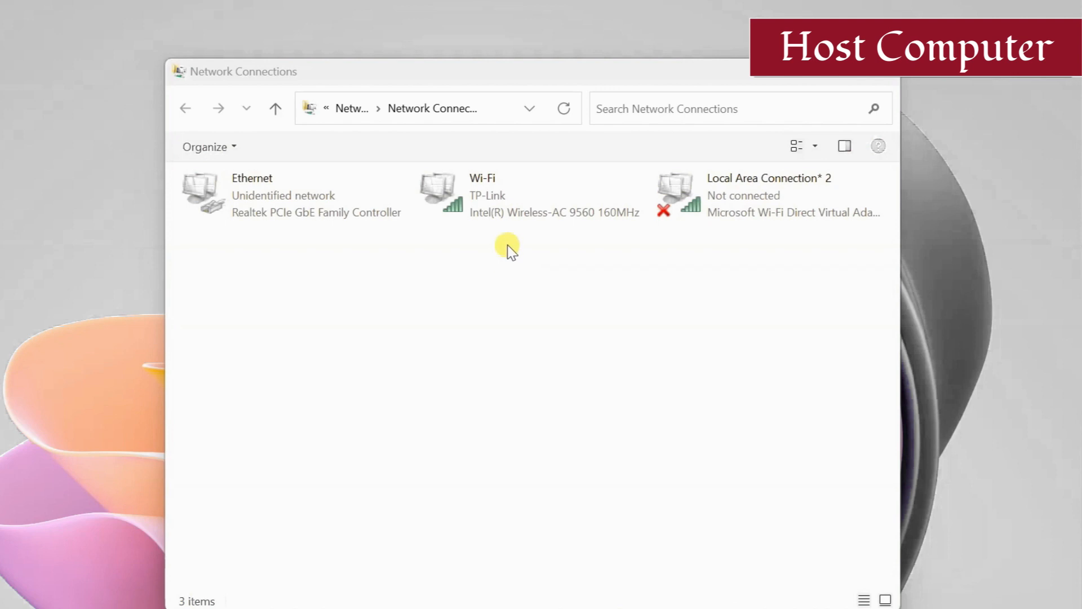
In Wi-Fi Properties Sharing, allow other users to connect, choose Ethernet, and confirm.
{"action": "left_click", "coordinate": [511, 200]}
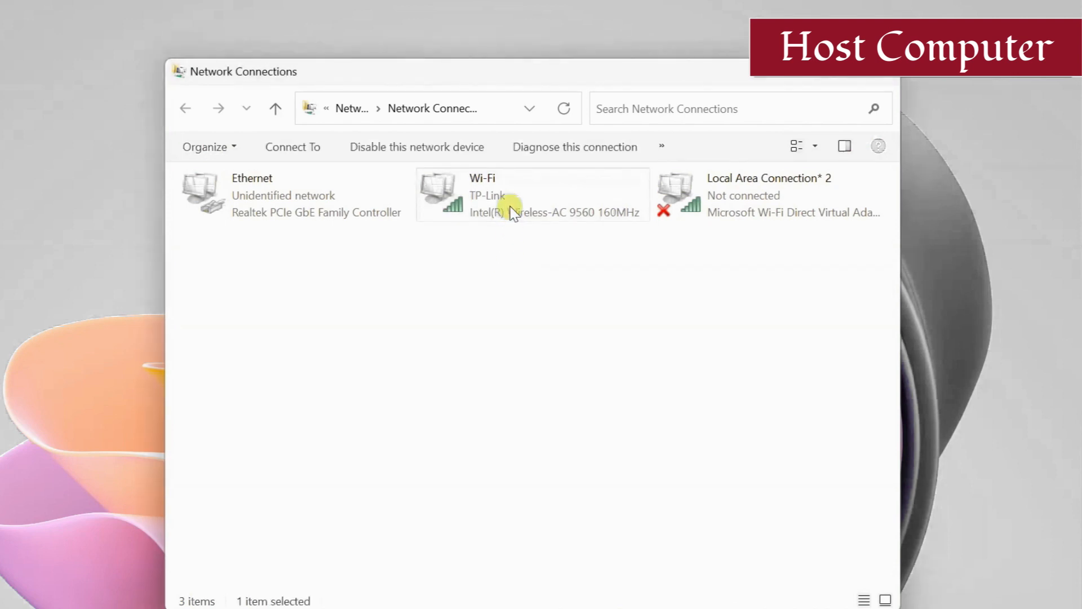
{"action": "right_click", "coordinate": [511, 207]}
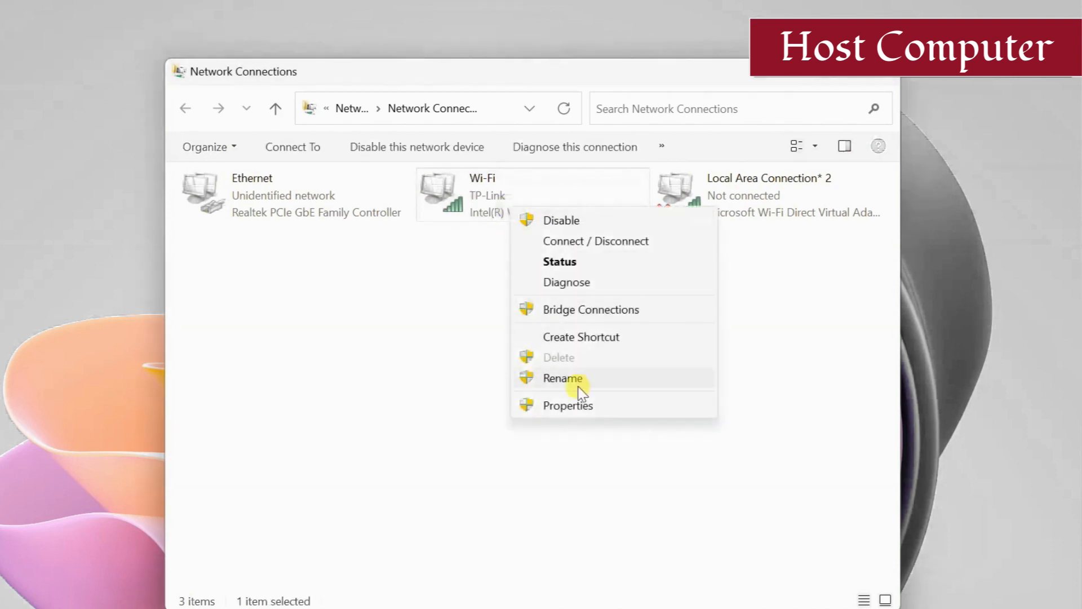
{"action": "left_click", "coordinate": [568, 405]}
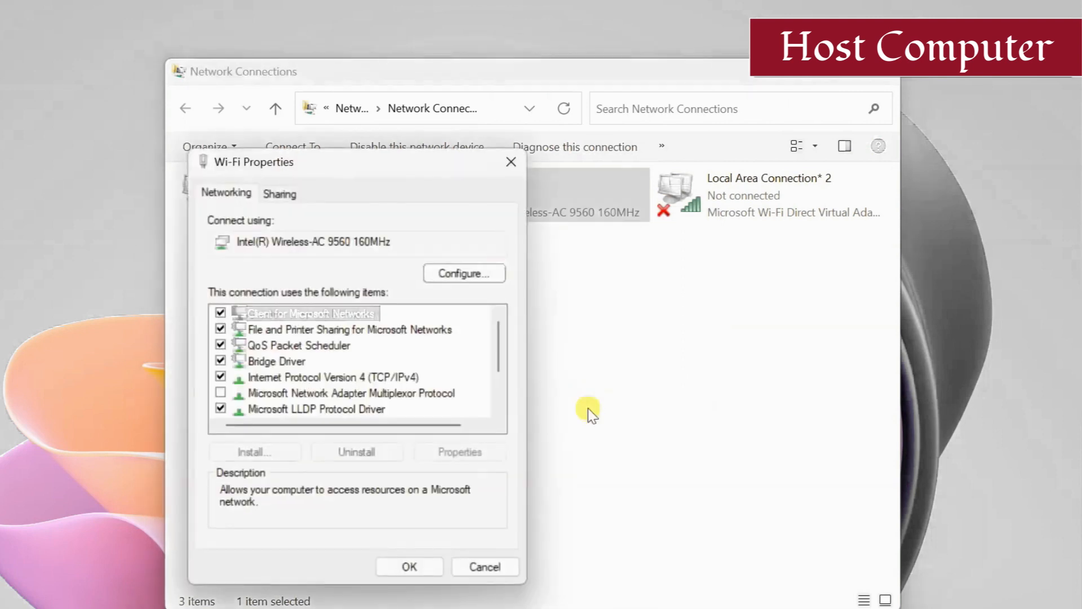
{"action": "left_click", "coordinate": [280, 193]}
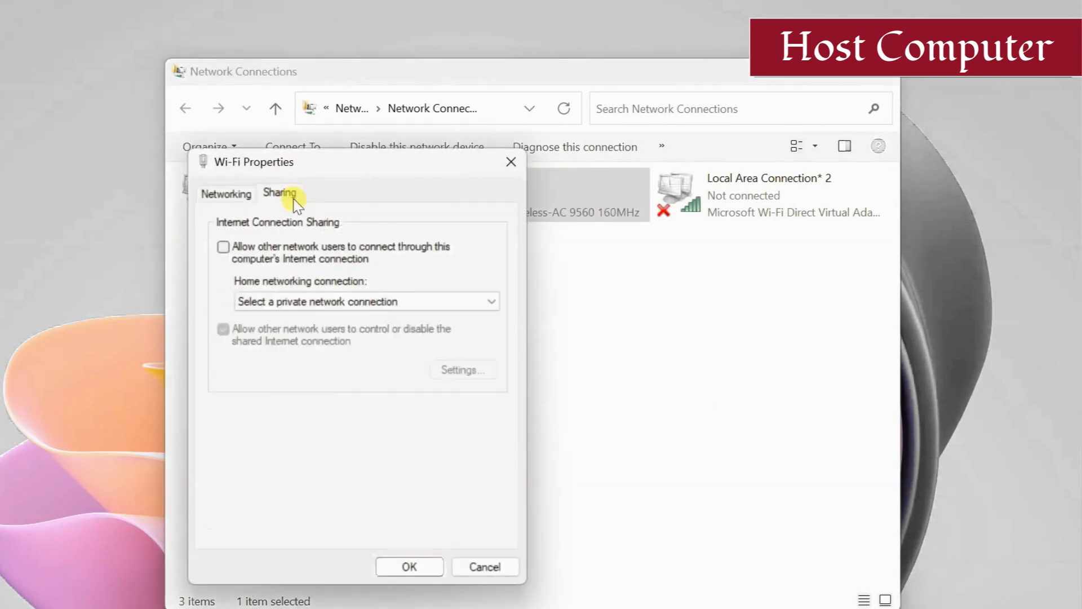
{"action": "left_click", "coordinate": [223, 246]}
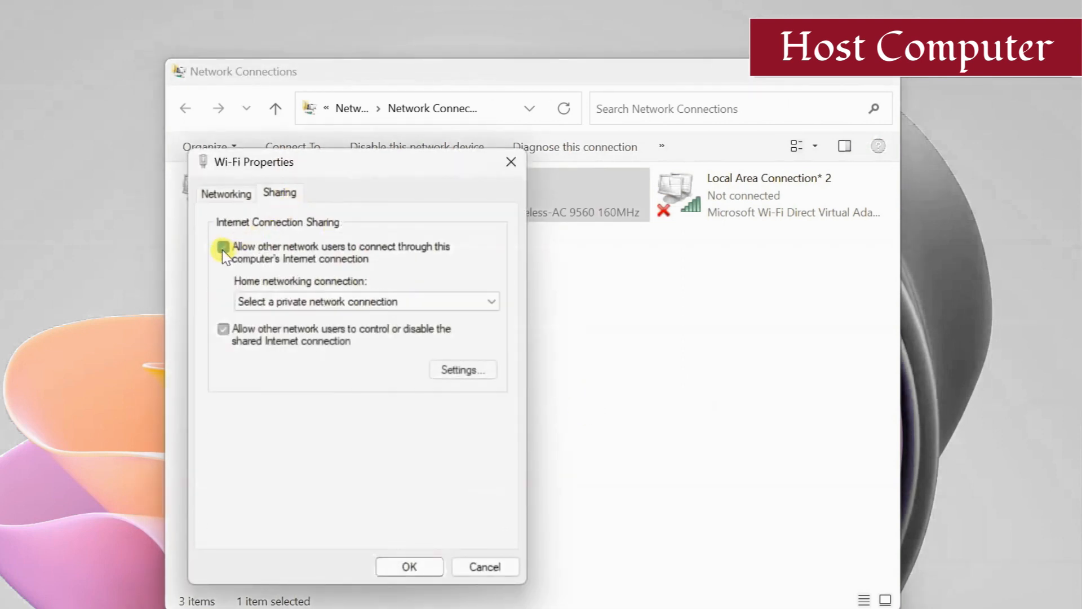
{"action": "left_click", "coordinate": [223, 247]}
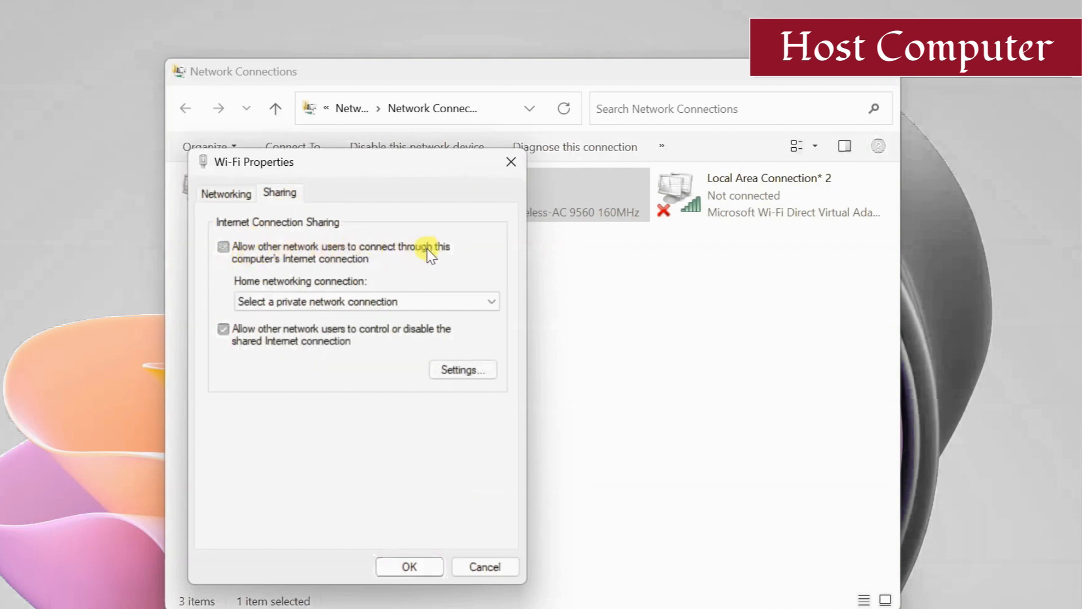
{"action": "mouse_move", "coordinate": [332, 270]}
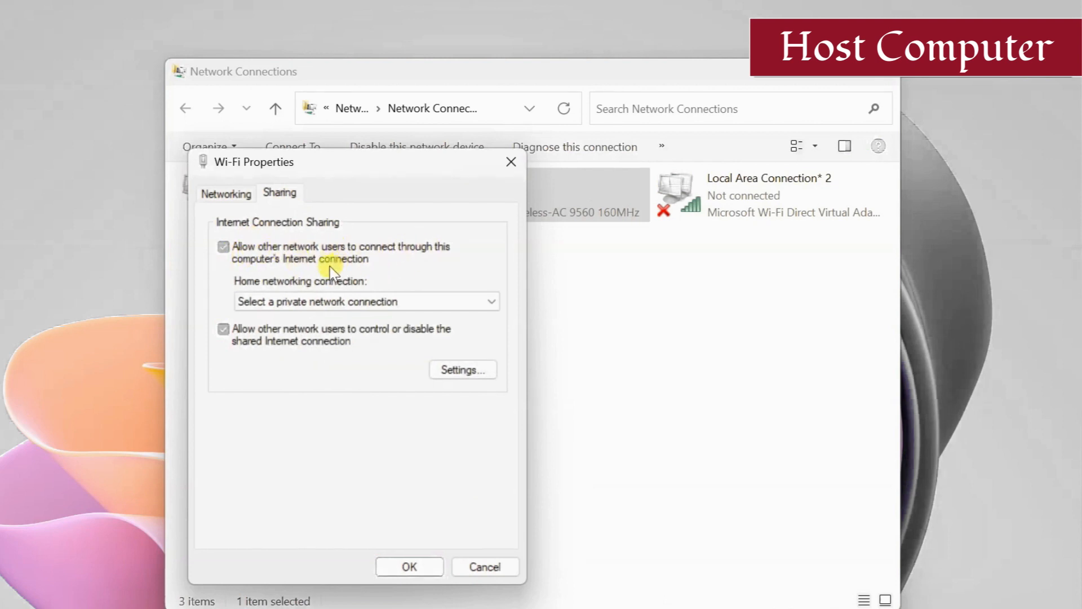
{"action": "mouse_move", "coordinate": [339, 289]}
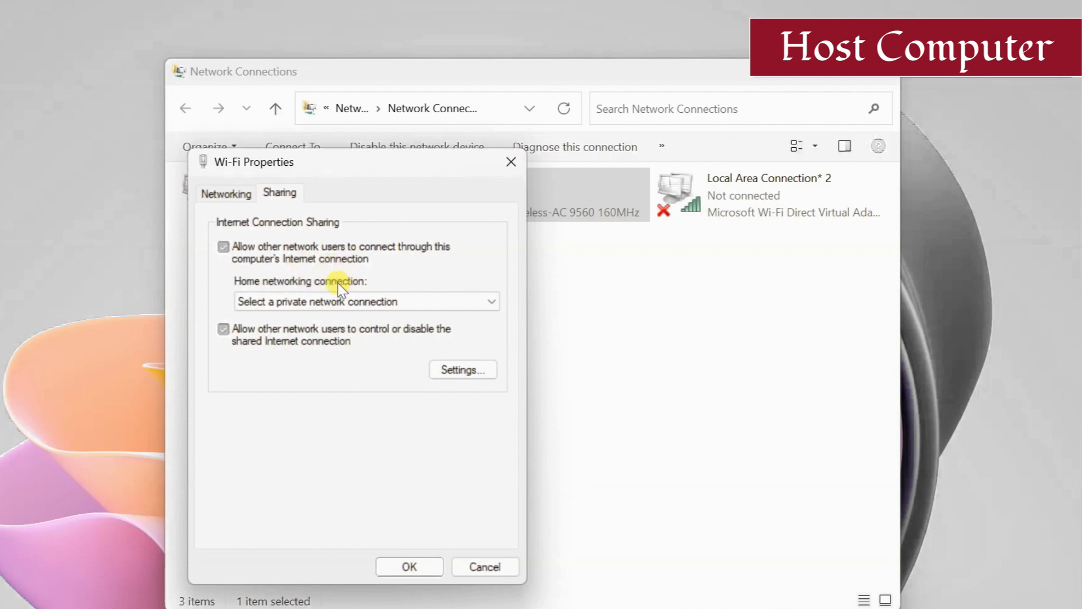
{"action": "left_click", "coordinate": [489, 301]}
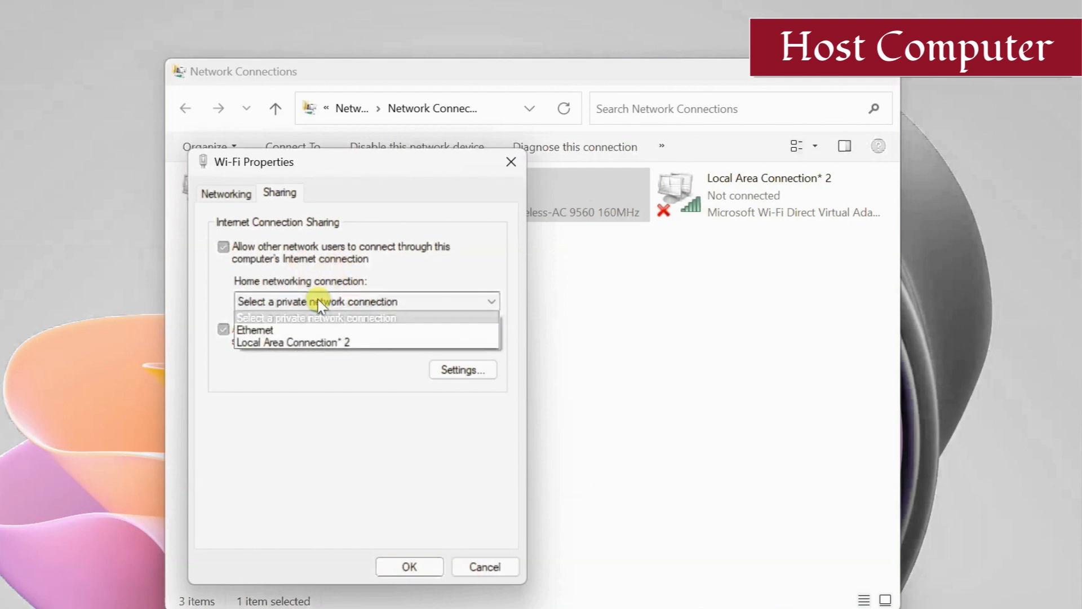
{"action": "left_click", "coordinate": [255, 330]}
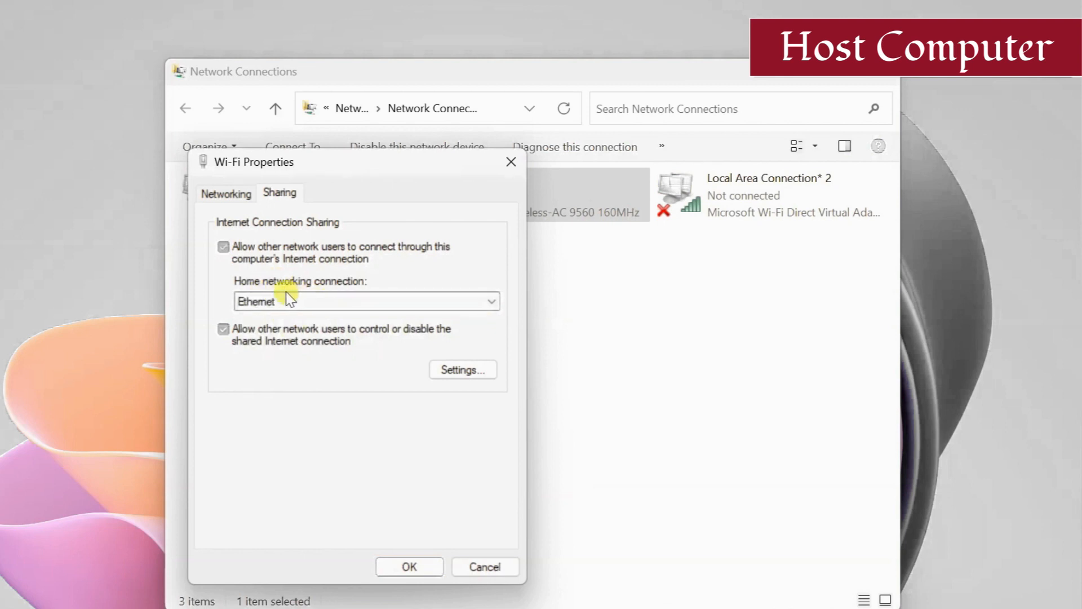
{"action": "mouse_move", "coordinate": [315, 366]}
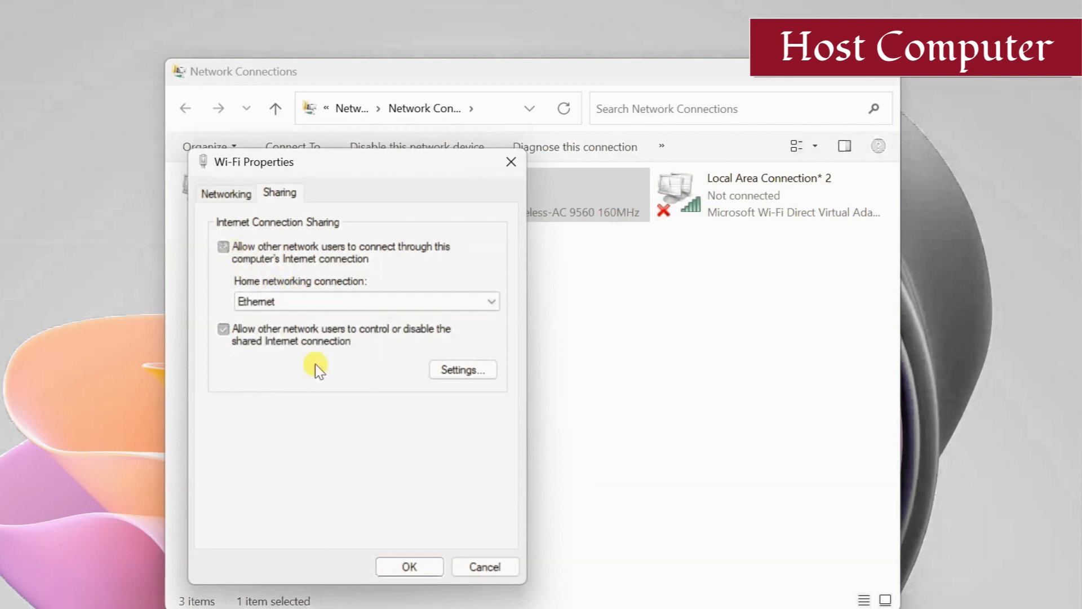
{"action": "left_click", "coordinate": [408, 566]}
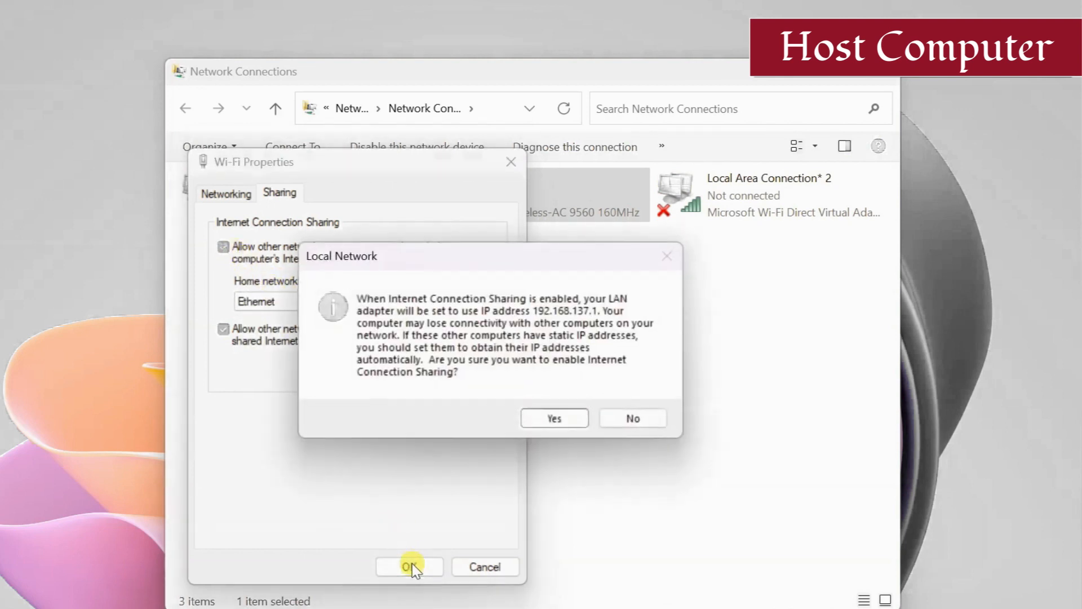
{"action": "left_click", "coordinate": [553, 418]}
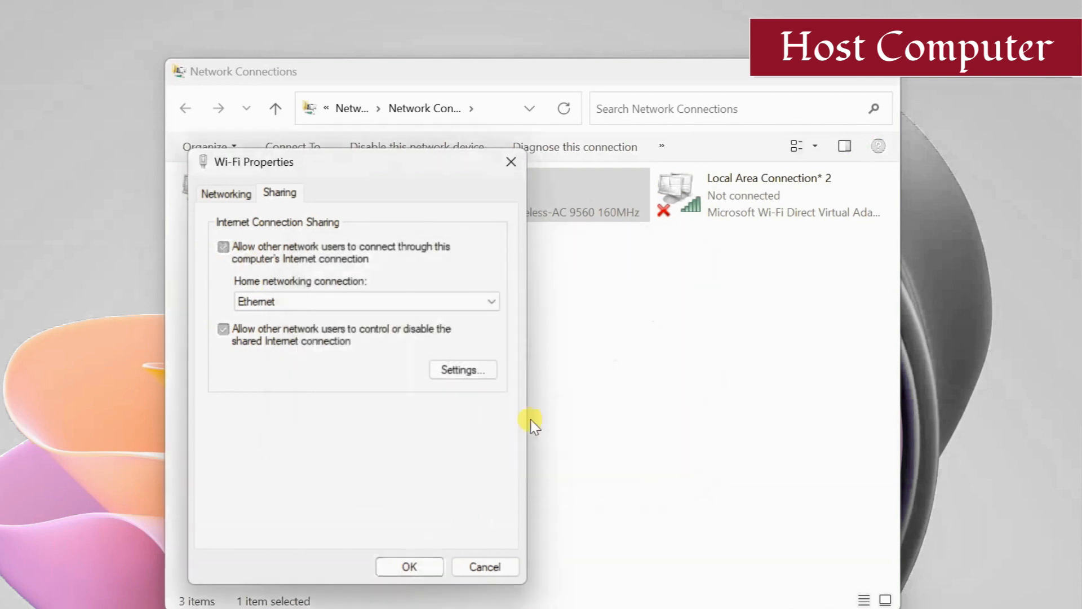
Close Wi-Fi Properties with OK and select the Ethernet adapter.
{"action": "left_click", "coordinate": [408, 566]}
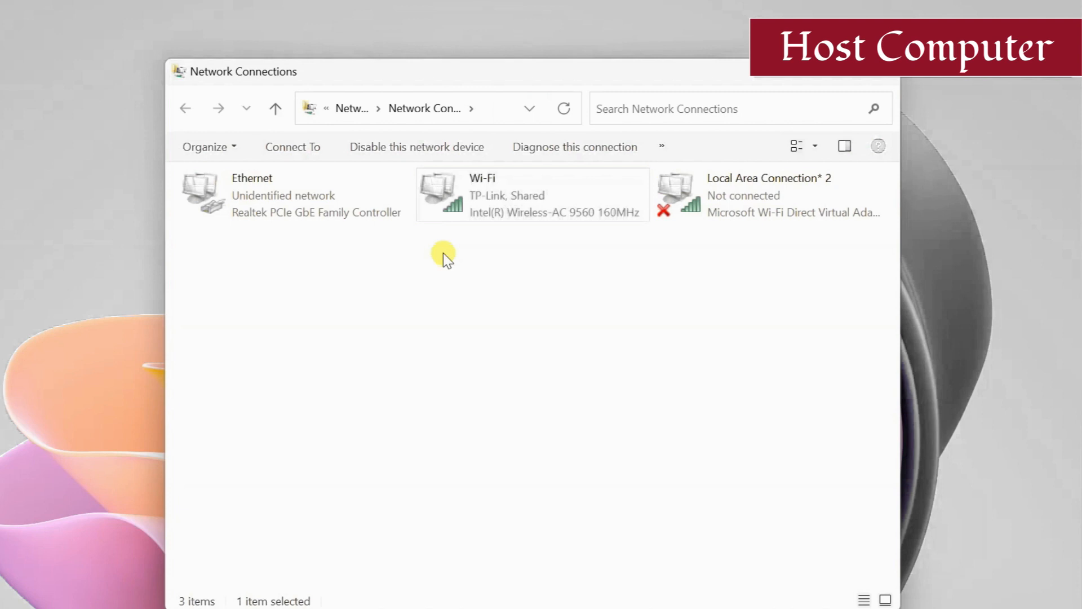
{"action": "left_click", "coordinate": [290, 194]}
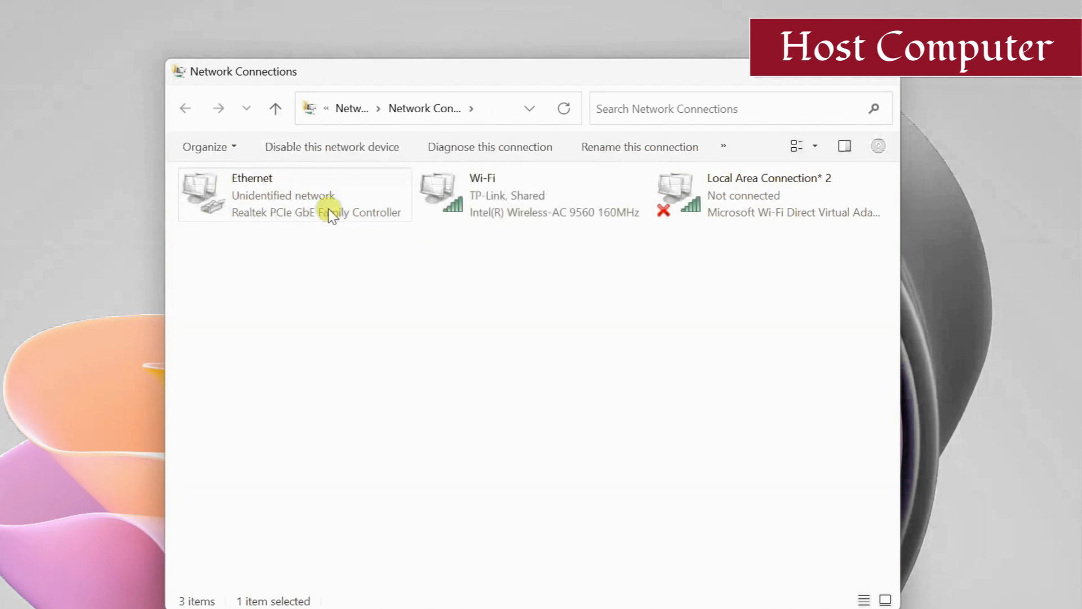
Set Ethernet IPv4 to static 192.168.1.1, mask 255.255.255.0, DNS 8.8.8.8.
{"action": "right_click", "coordinate": [328, 211]}
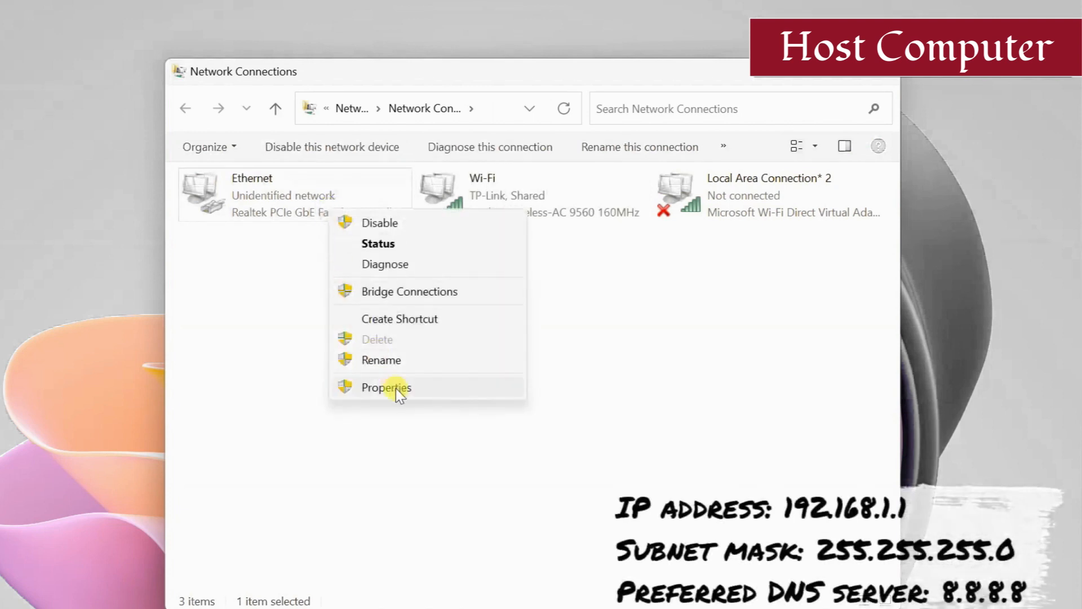
{"action": "left_click", "coordinate": [386, 387]}
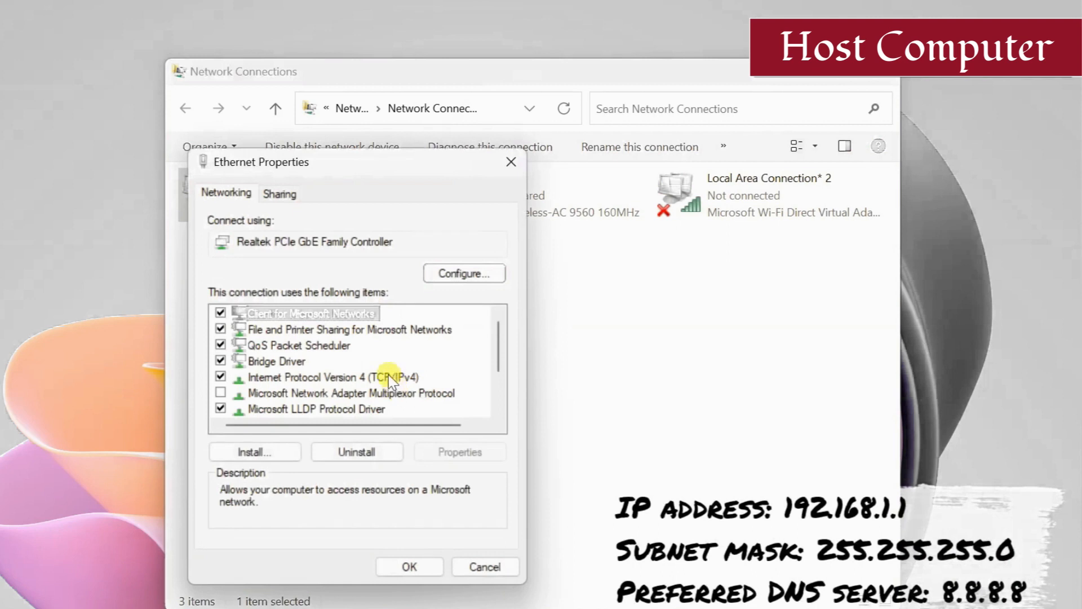
{"action": "left_click", "coordinate": [459, 452]}
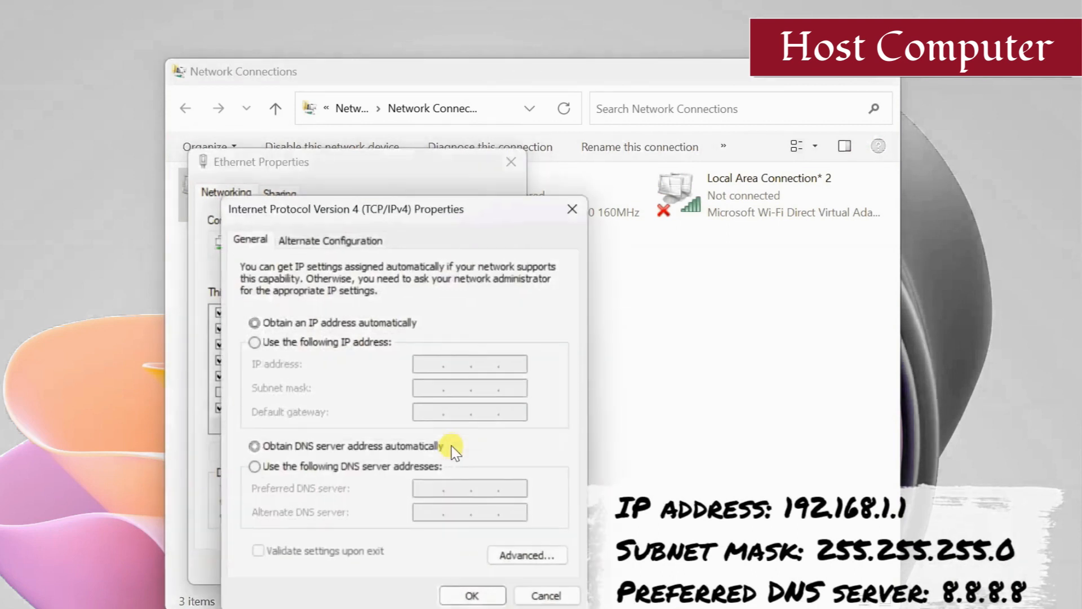
{"action": "left_click", "coordinate": [255, 342]}
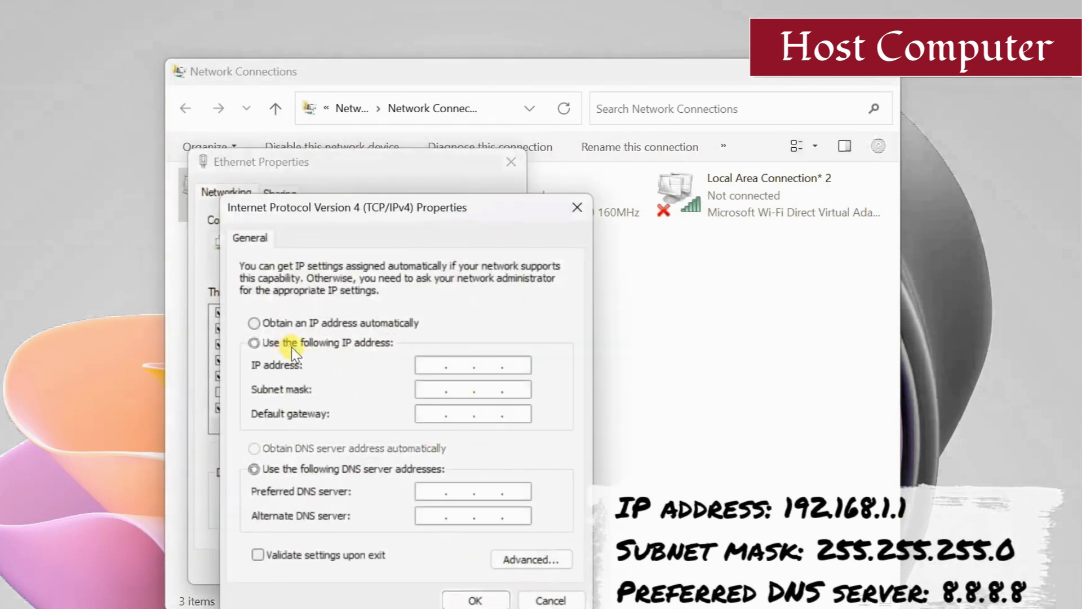
{"action": "type", "text": "192 .   .   ."}
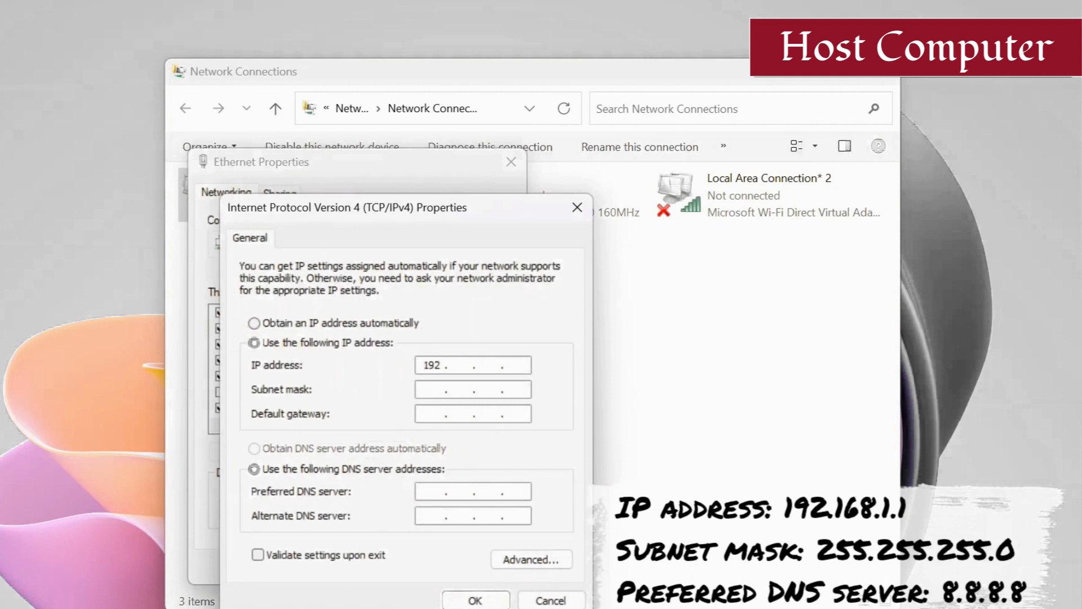
{"action": "type", "text": "168.1.1"}
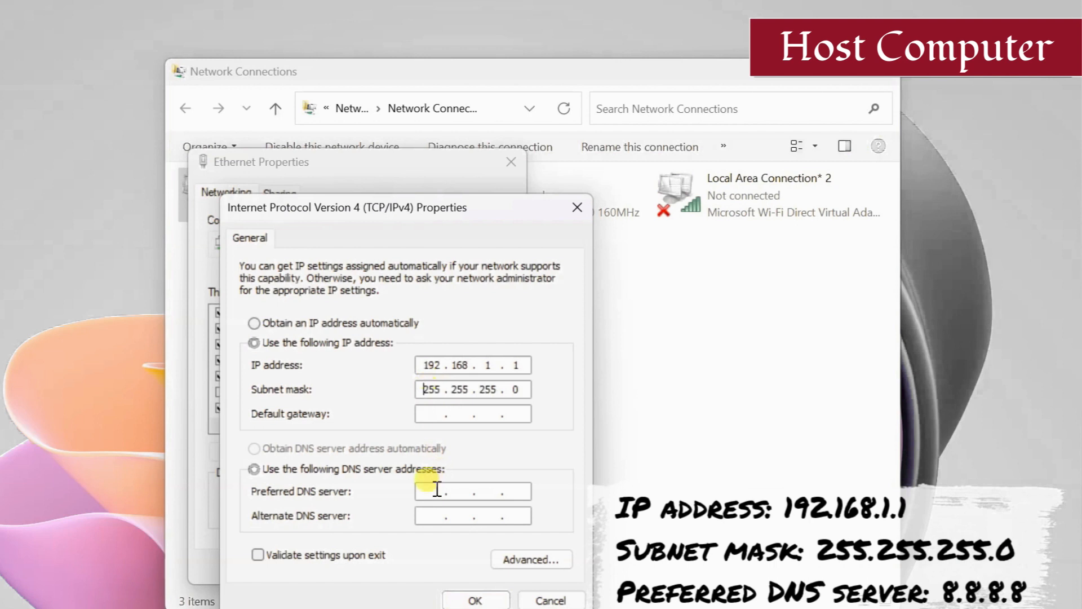
{"action": "type", "text": "8.8.8.8"}
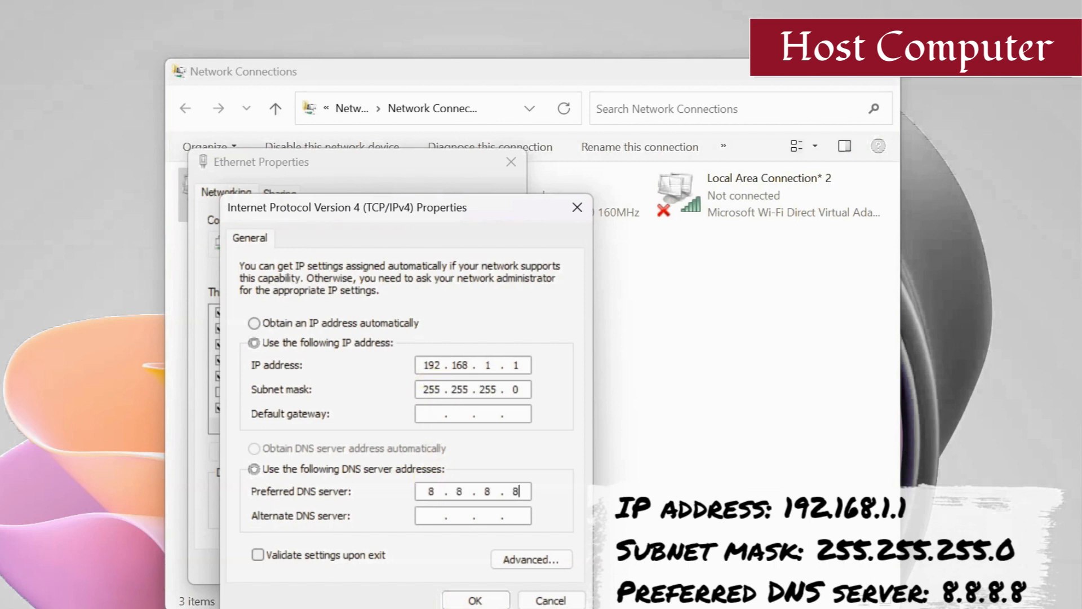
{"action": "left_click", "coordinate": [474, 598]}
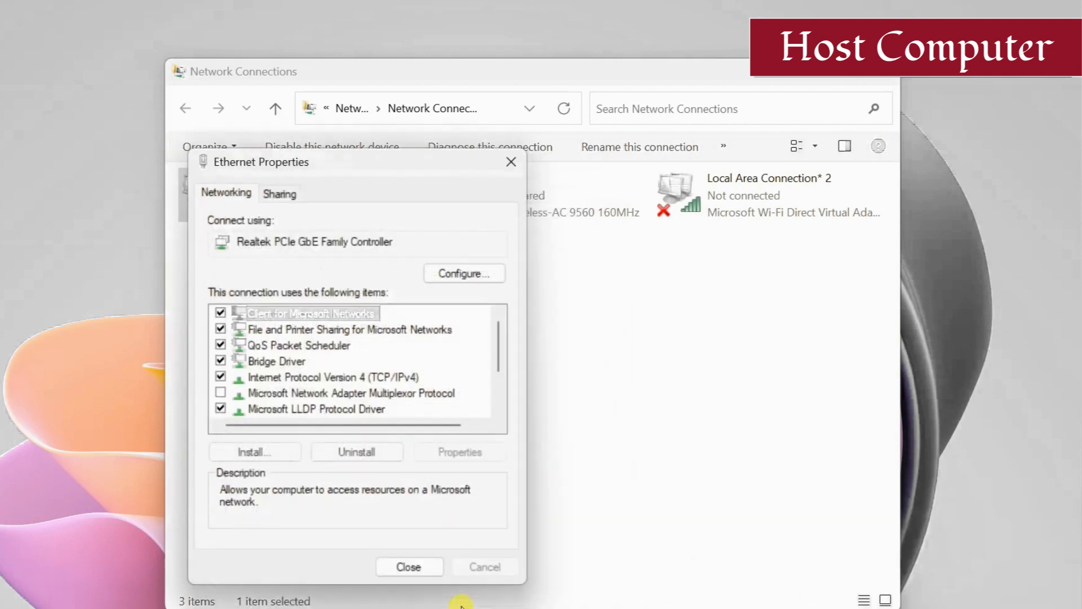
{"action": "left_click", "coordinate": [408, 566]}
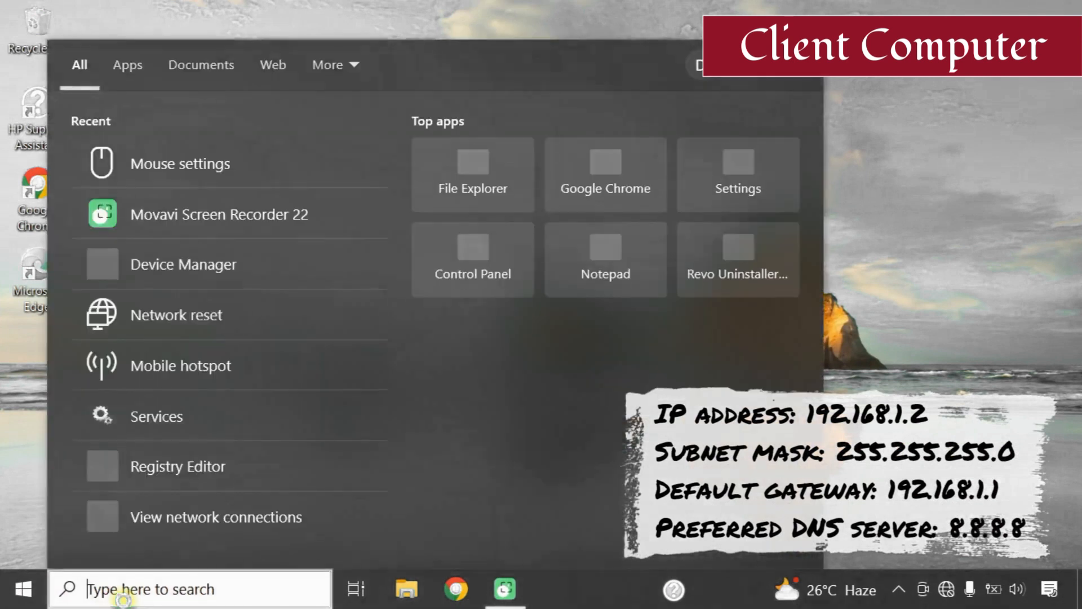
On the client, search 'network connections' and open the Network Connections list.
{"action": "type", "text": "network connect"}
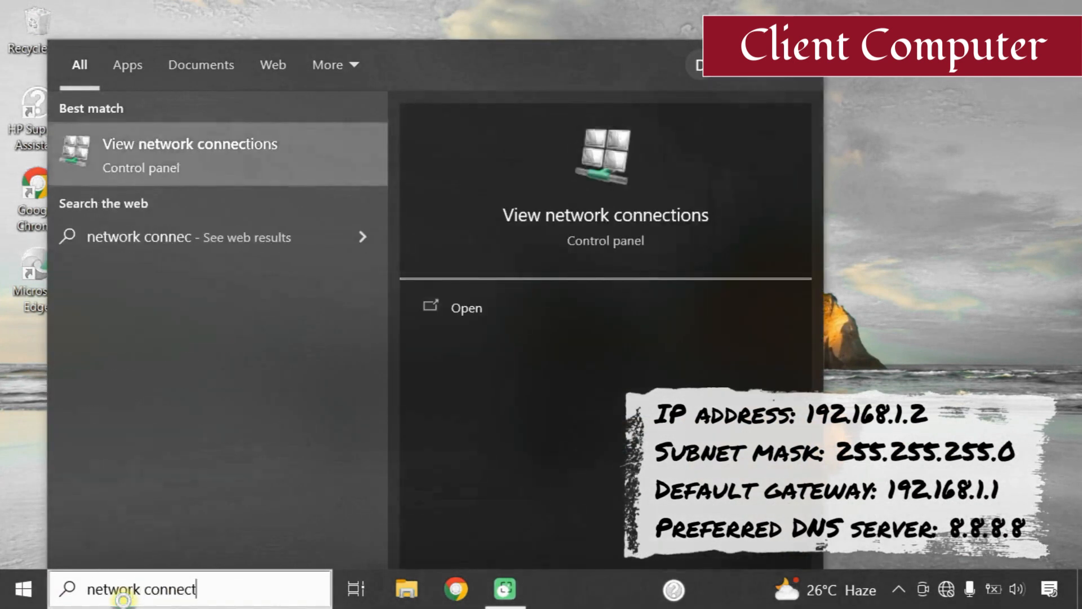
{"action": "type", "text": "ions"}
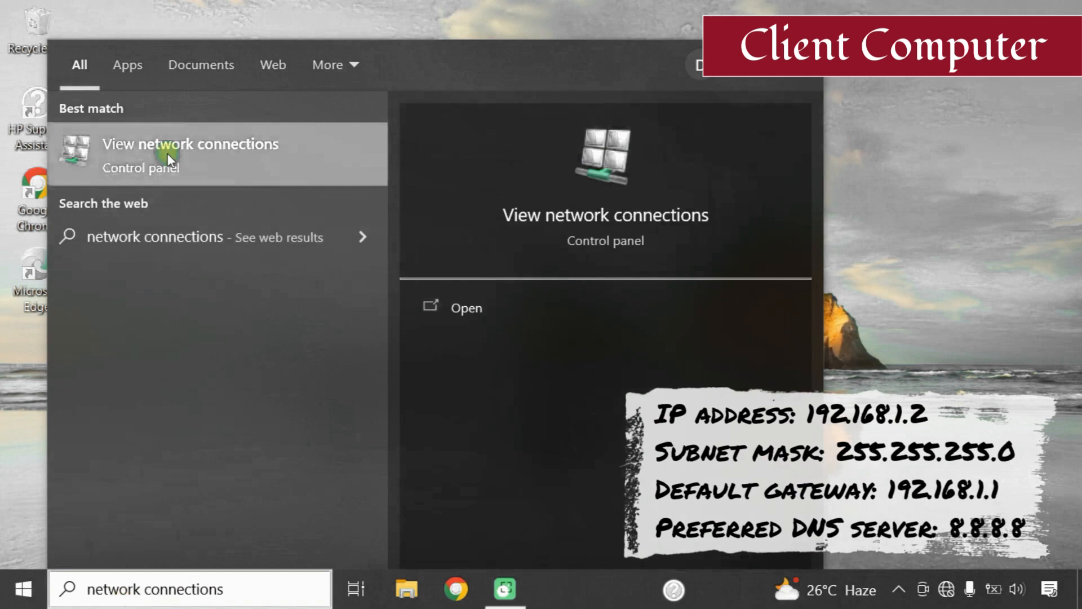
{"action": "left_click", "coordinate": [190, 143]}
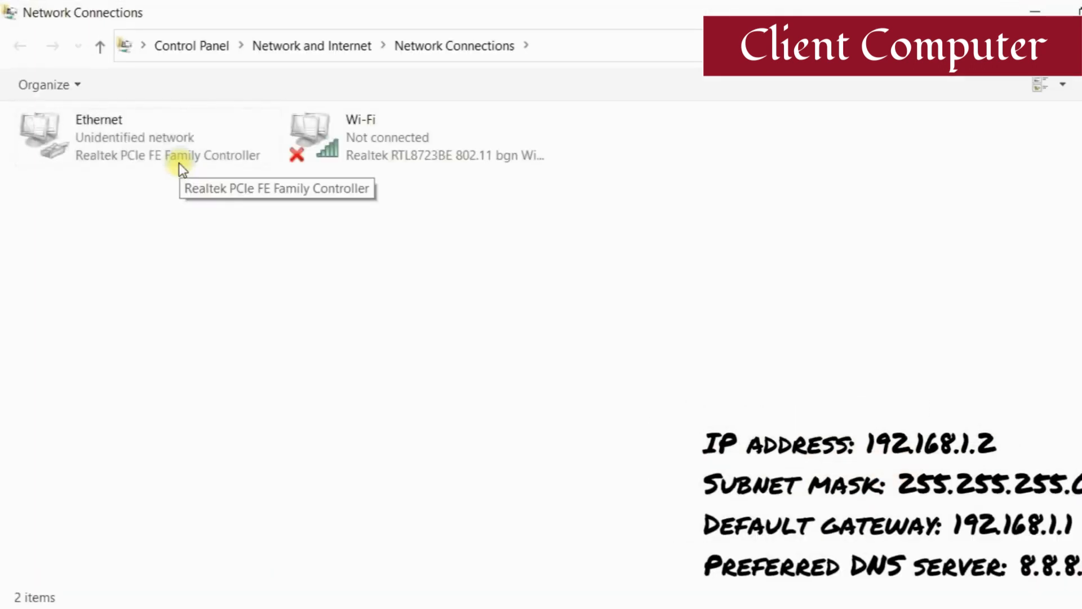
Give the client Ethernet static IPv4 192.168.1.2, mask 255.255.255.0, gateway 192.168.1.1, DNS 8.8.8.8.
{"action": "right_click", "coordinate": [139, 138]}
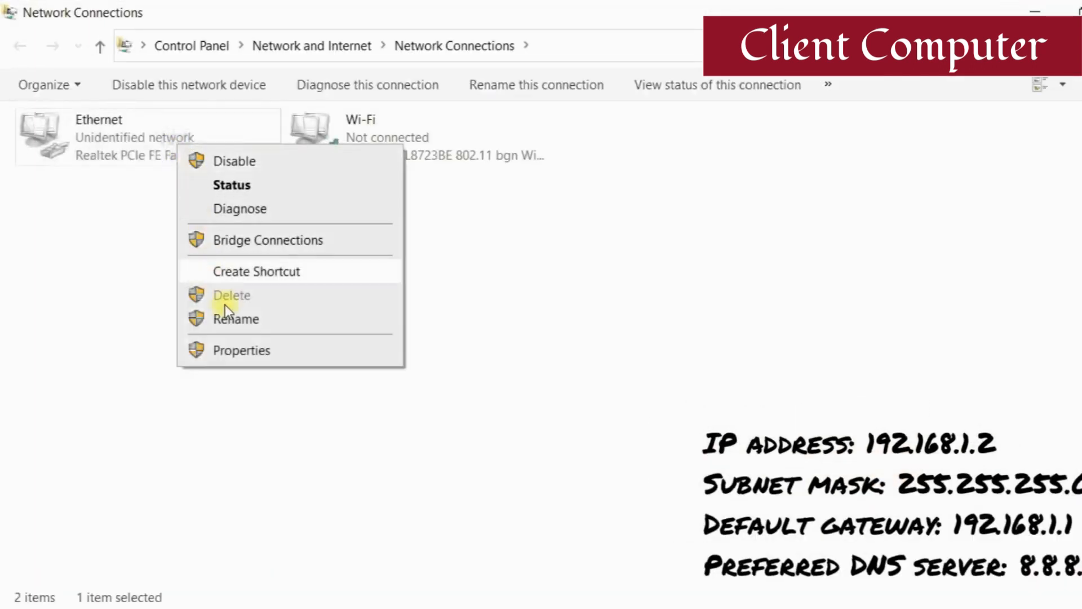
{"action": "left_click", "coordinate": [241, 350]}
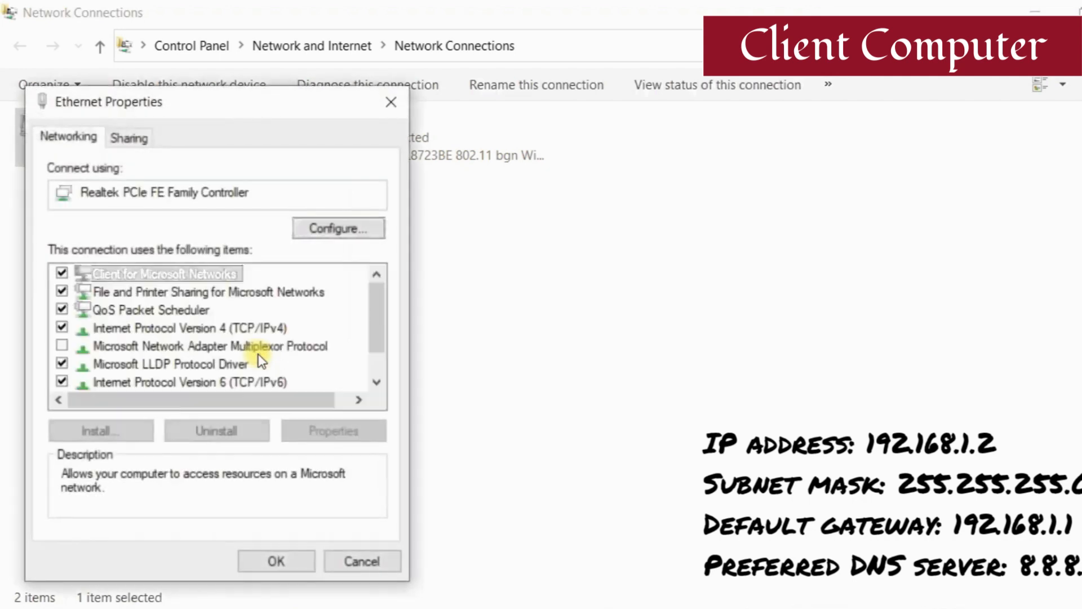
{"action": "left_click", "coordinate": [169, 327]}
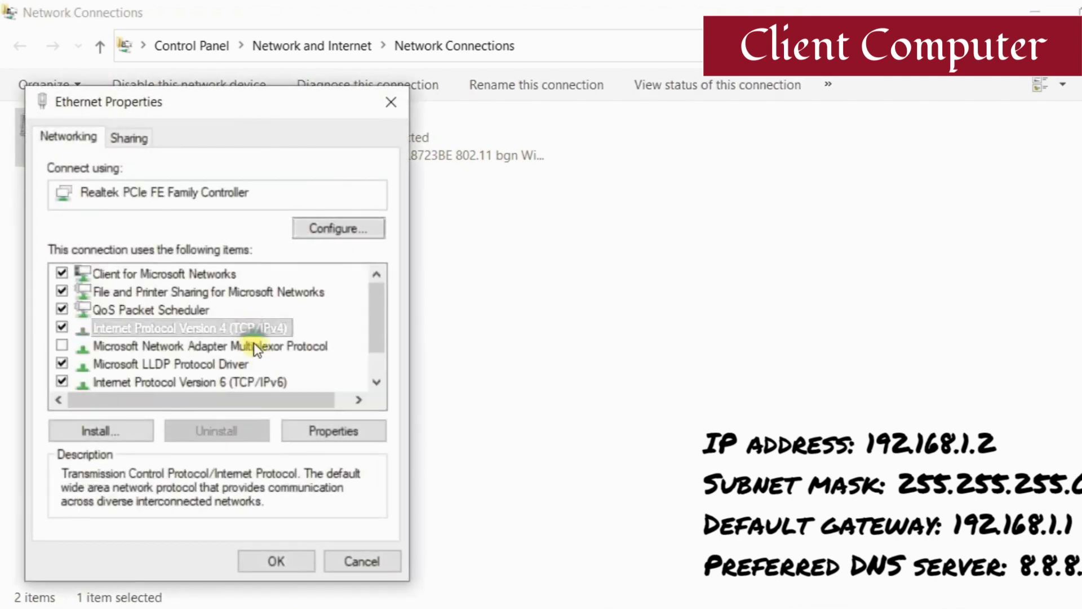
{"action": "left_click", "coordinate": [333, 430]}
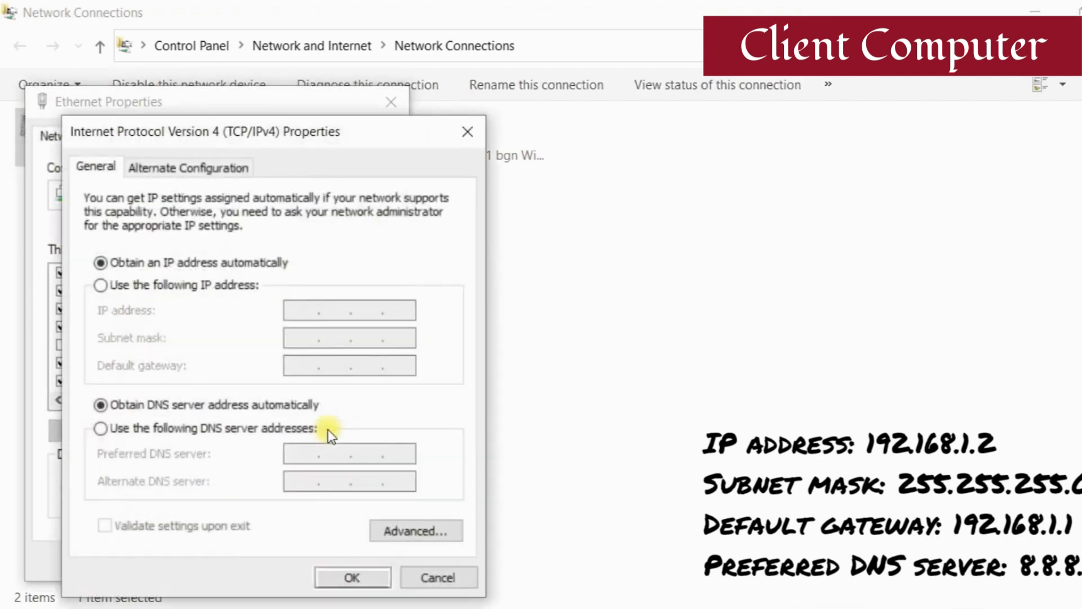
{"action": "left_click", "coordinate": [101, 285]}
{"action": "type", "text": "192.168.1.2"}
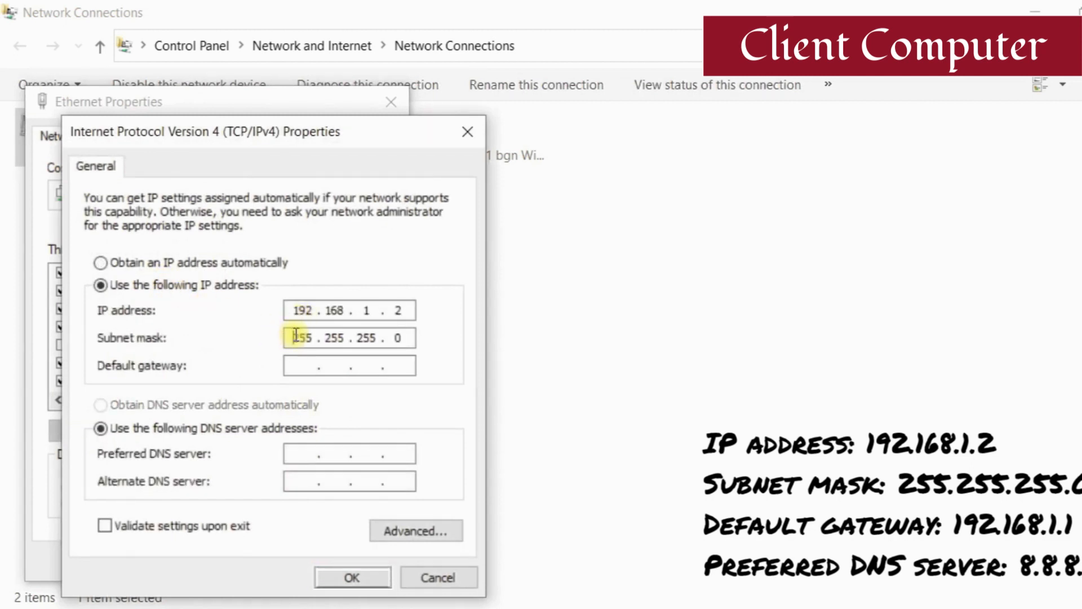
{"action": "left_click", "coordinate": [348, 453]}
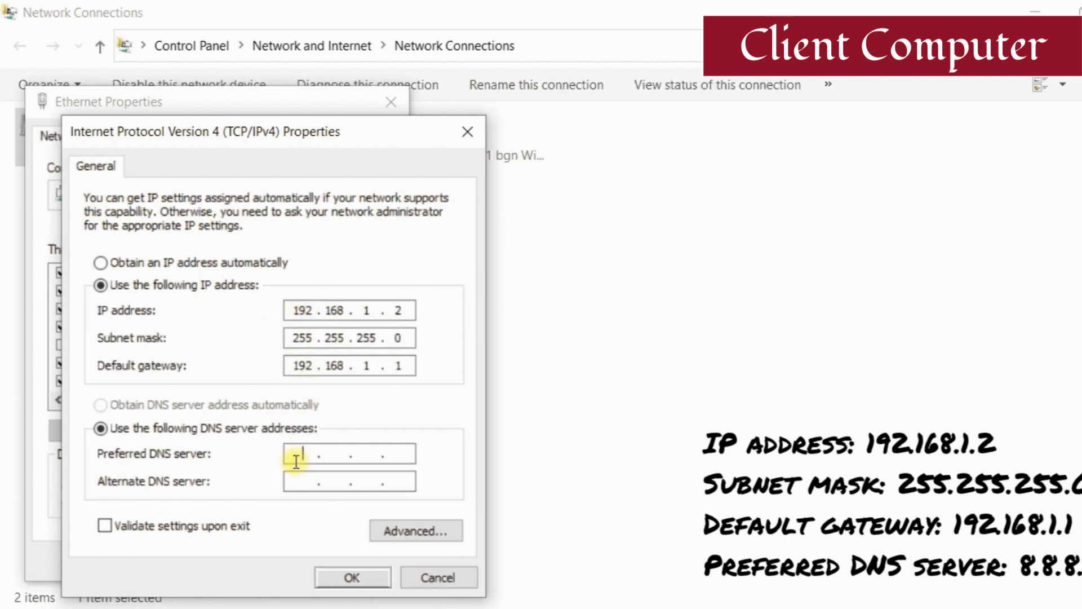
{"action": "type", "text": "8.8.8.8"}
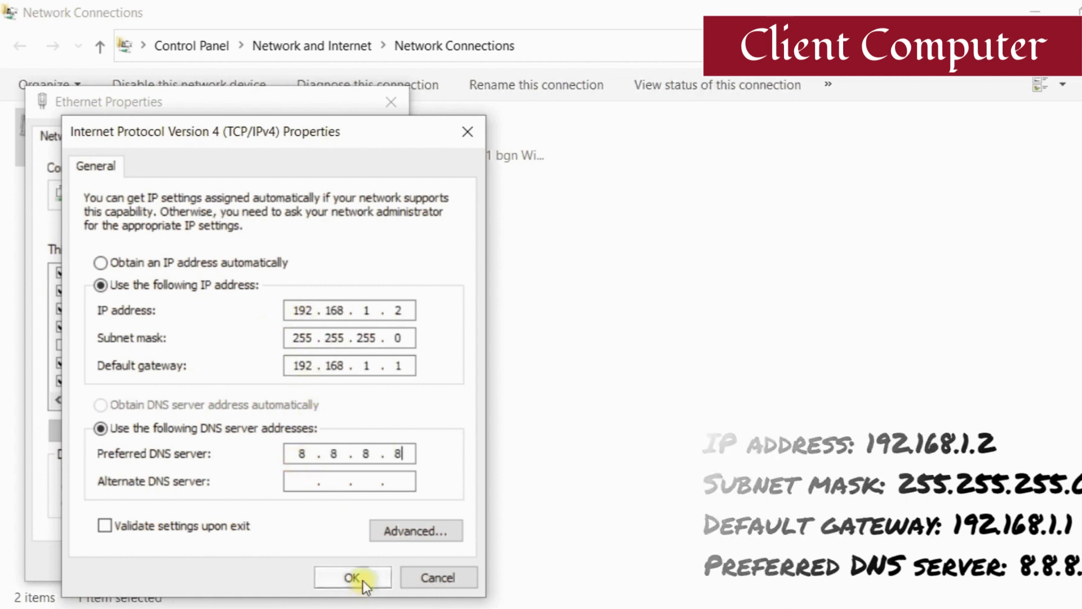
{"action": "left_click", "coordinate": [353, 578]}
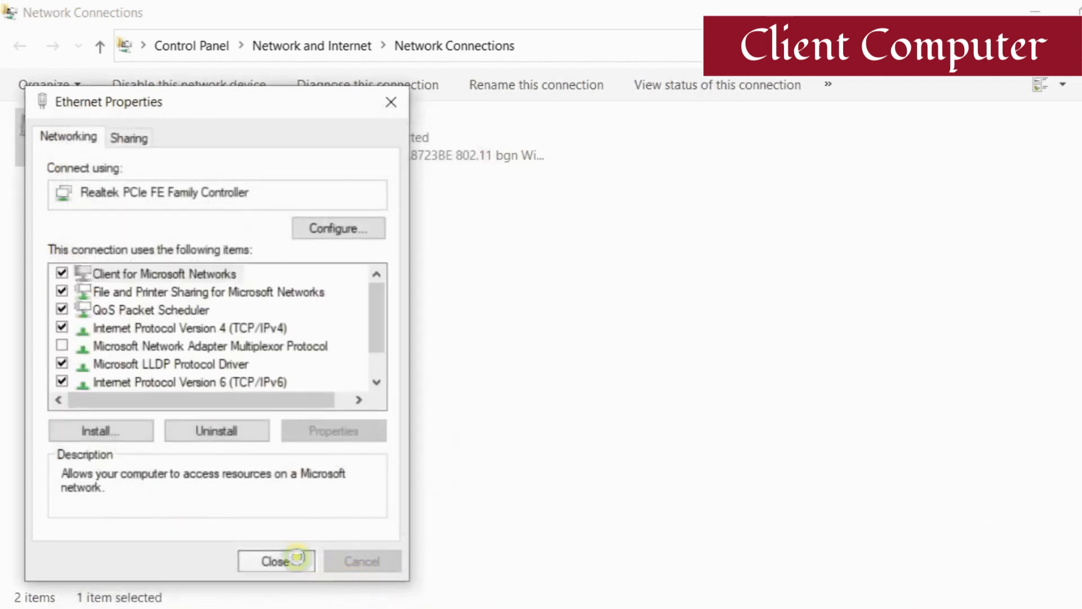
{"action": "left_click", "coordinate": [276, 560]}
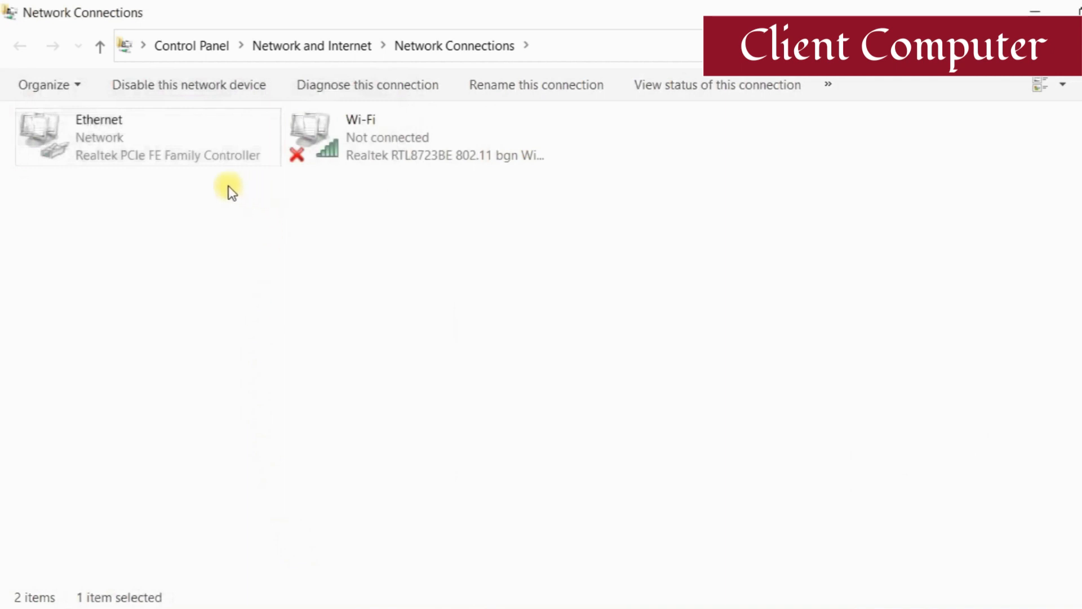
{"action": "mouse_move", "coordinate": [124, 155]}
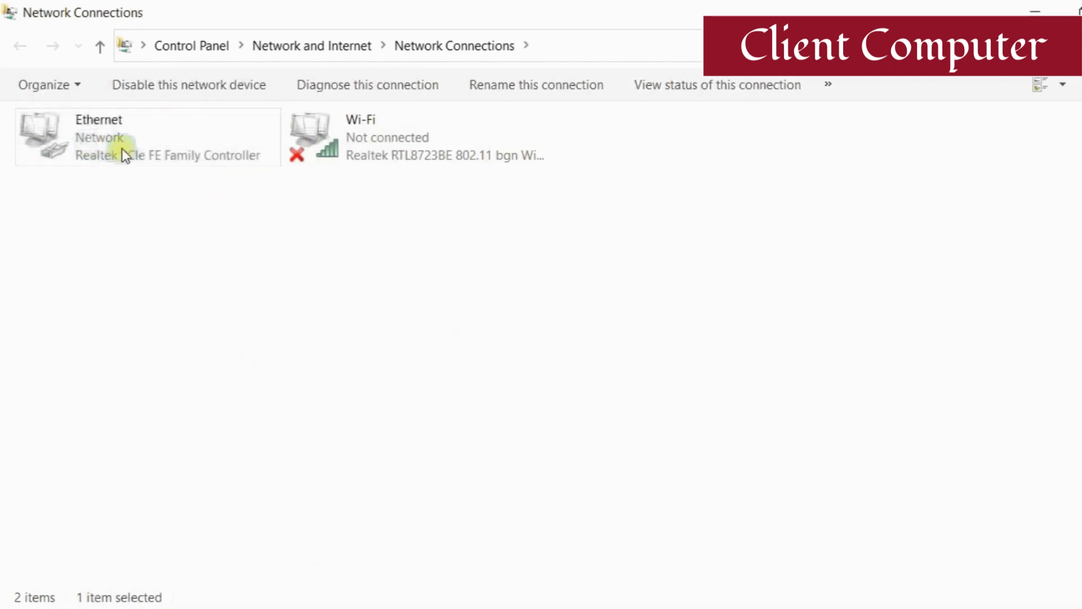